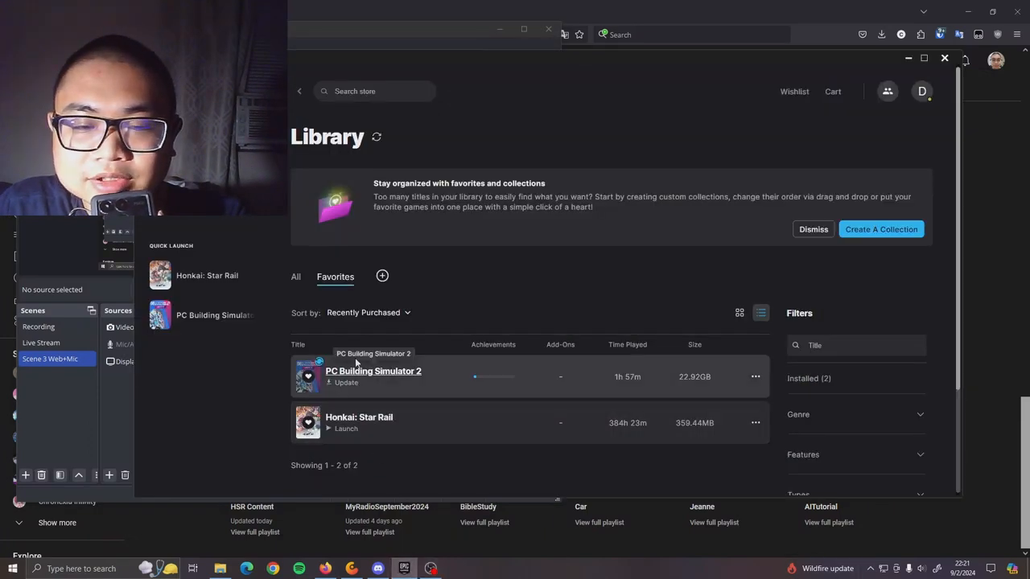
{"action": "mouse_move", "coordinate": [406, 435]}
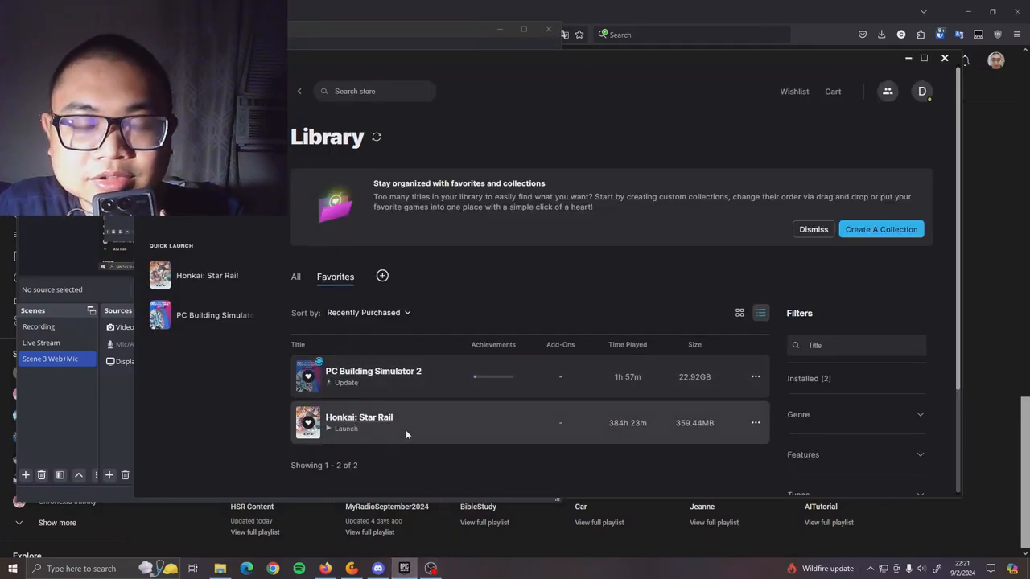
Launch Honkai: Star Rail from the Favorites list in the game library.
{"action": "left_click", "coordinate": [346, 428]}
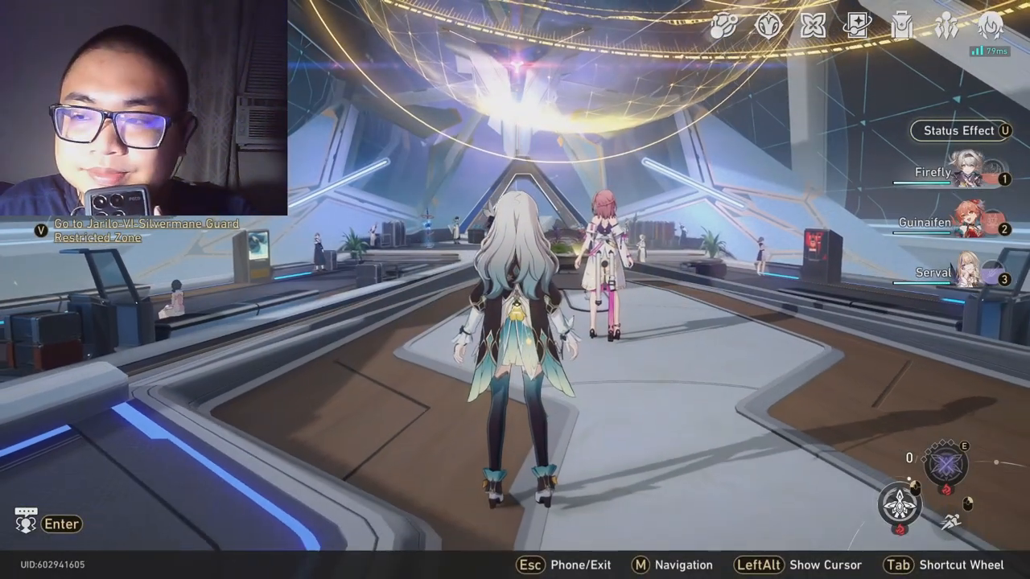
View the Divergent Universe: The Human Comedy update details in News, then bring up Friends.
{"action": "key", "text": "w"}
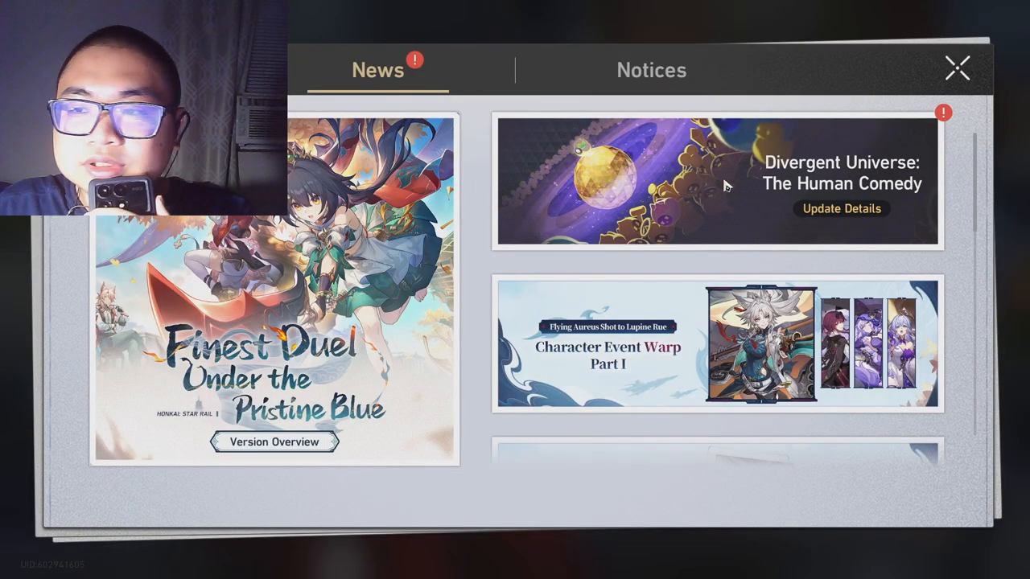
{"action": "left_click", "coordinate": [840, 209]}
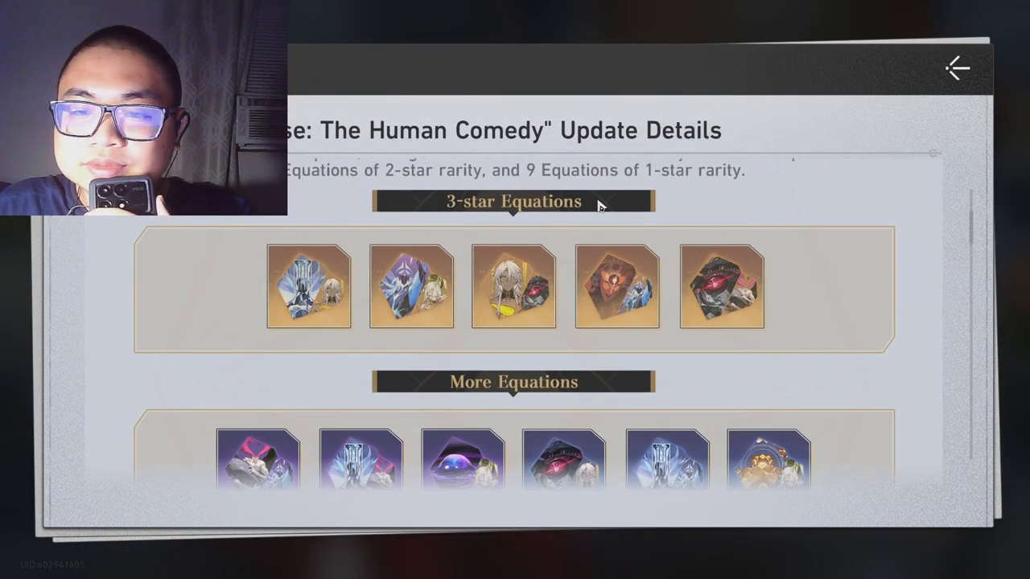
{"action": "left_click", "coordinate": [956, 68]}
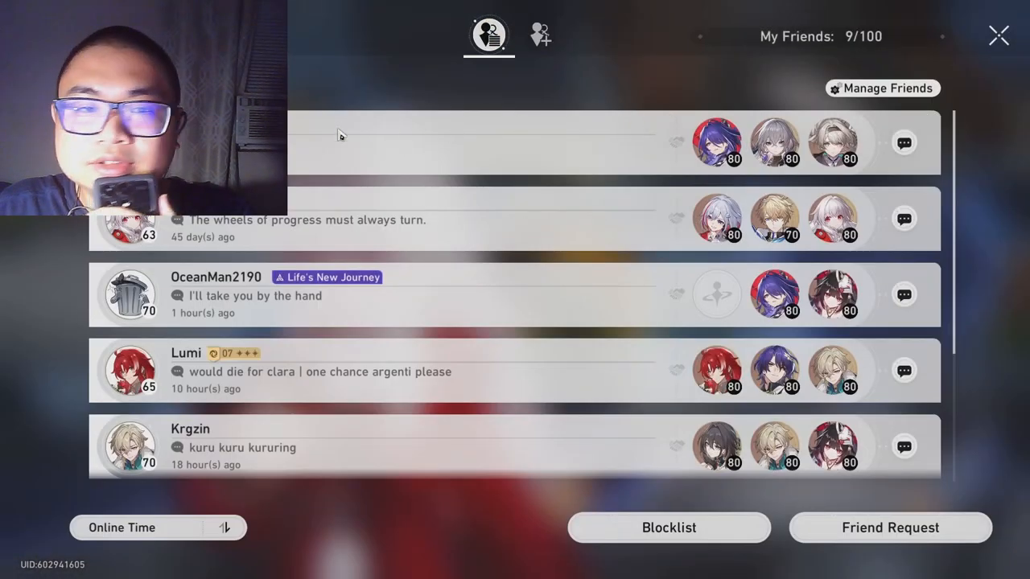
{"action": "scroll", "scroll_direction": "down", "scroll_amount": 3}
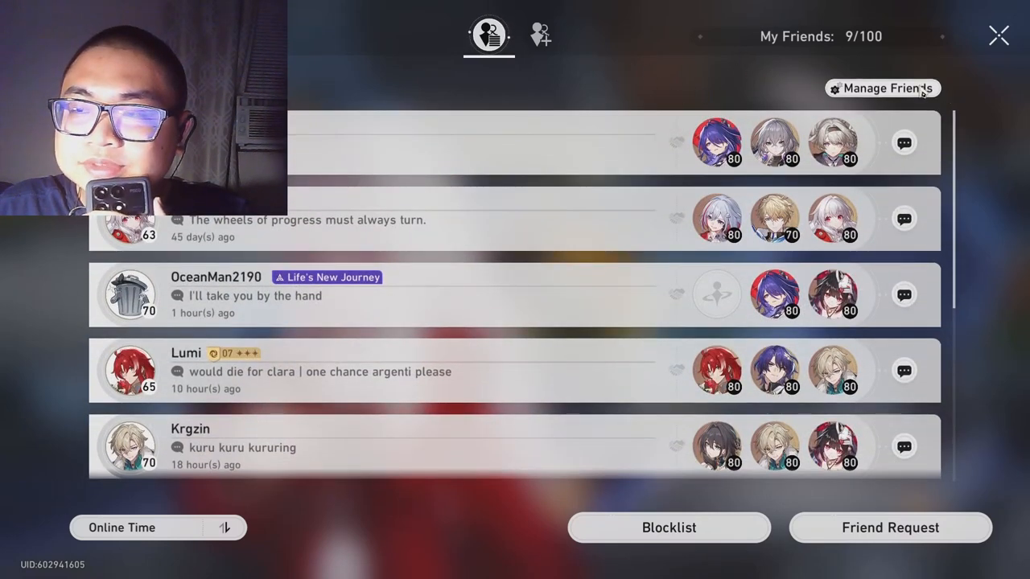
Leave the friends list and go to the Trailblazer Profile to edit the bio.
{"action": "left_click", "coordinate": [998, 35]}
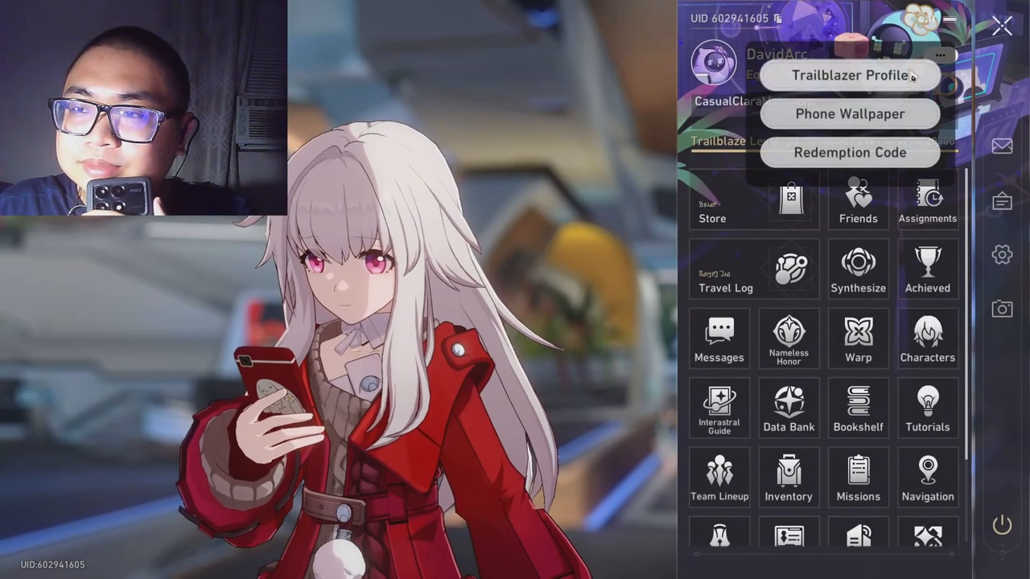
{"action": "left_click", "coordinate": [848, 76]}
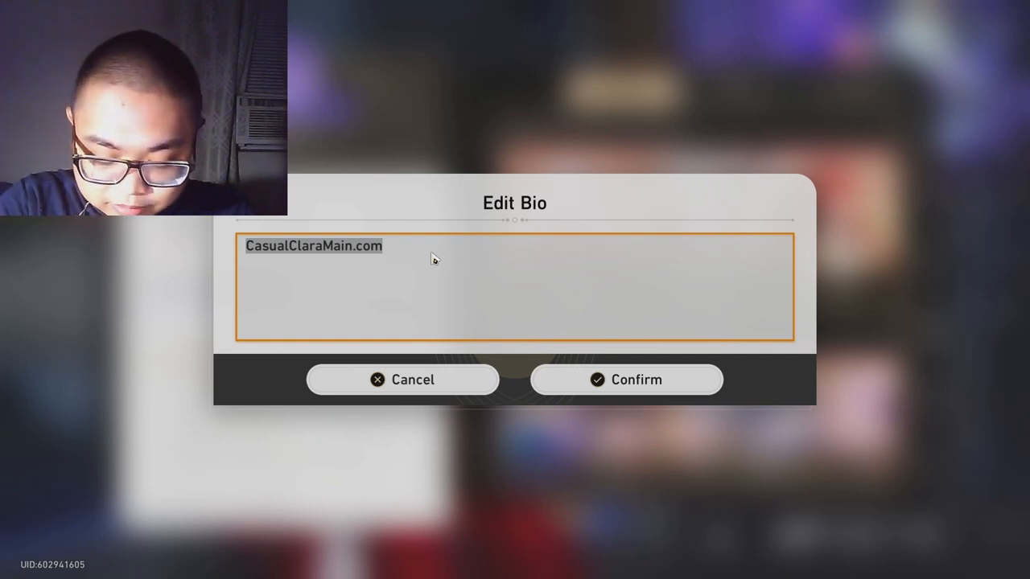
Set the bio to "9/02/24-Leaving HSR. Bye Friends. Had fun!" and confirm it.
{"action": "type", "text": "9/02"}
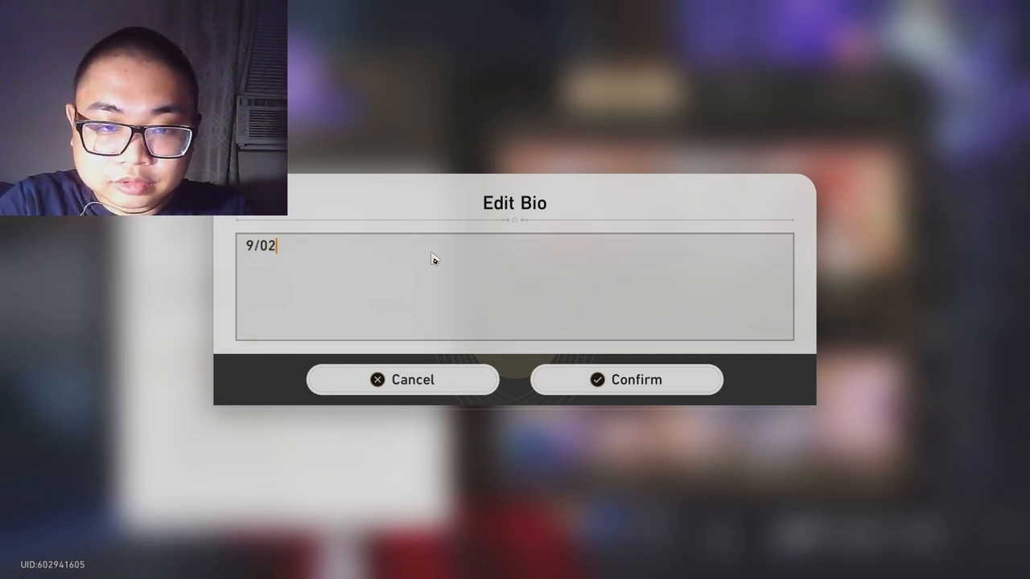
{"action": "type", "text": "24"}
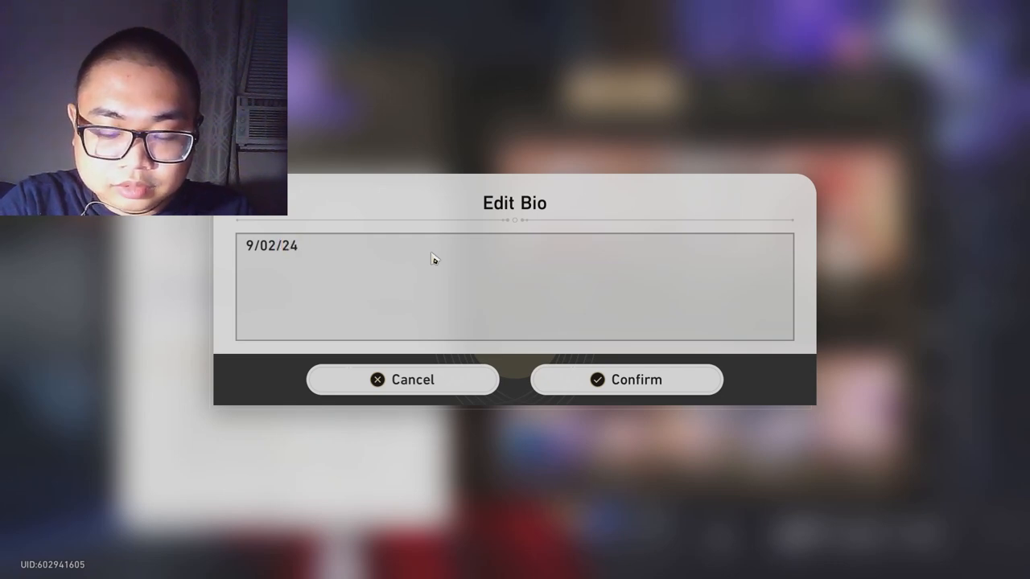
{"action": "type", "text": "-"}
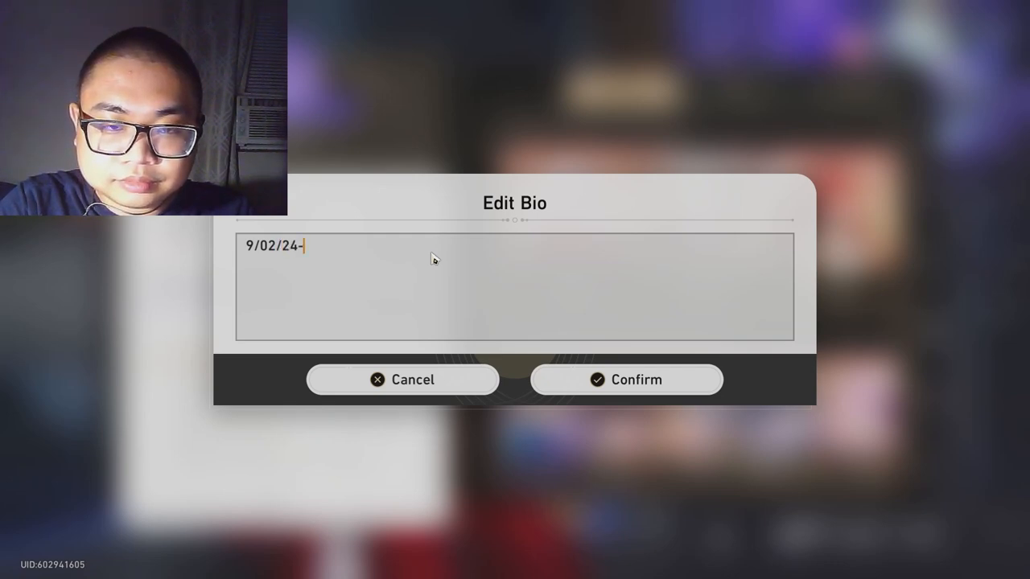
{"action": "type", "text": "Leaving HSR"}
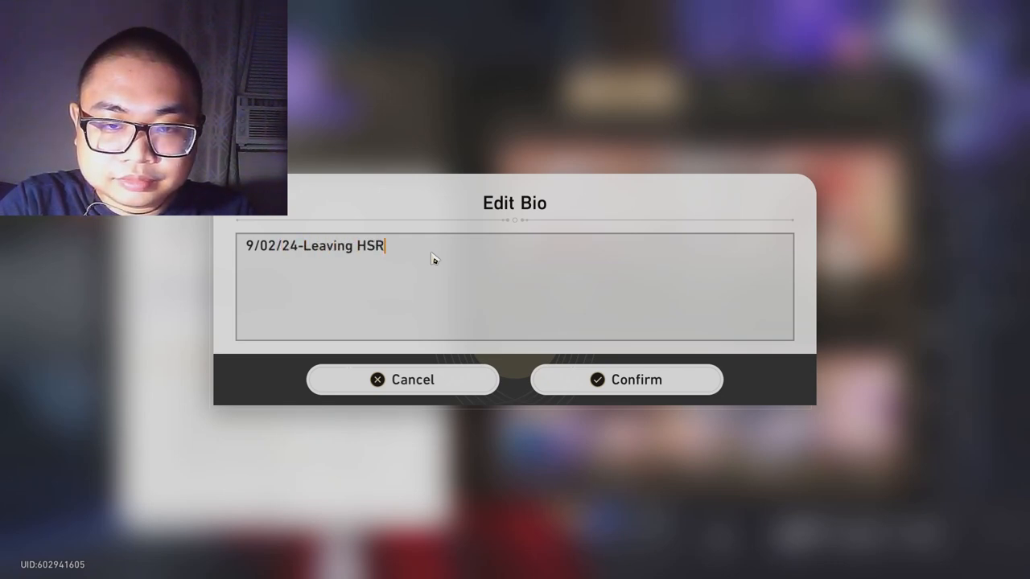
{"action": "type", "text": ". Bye"}
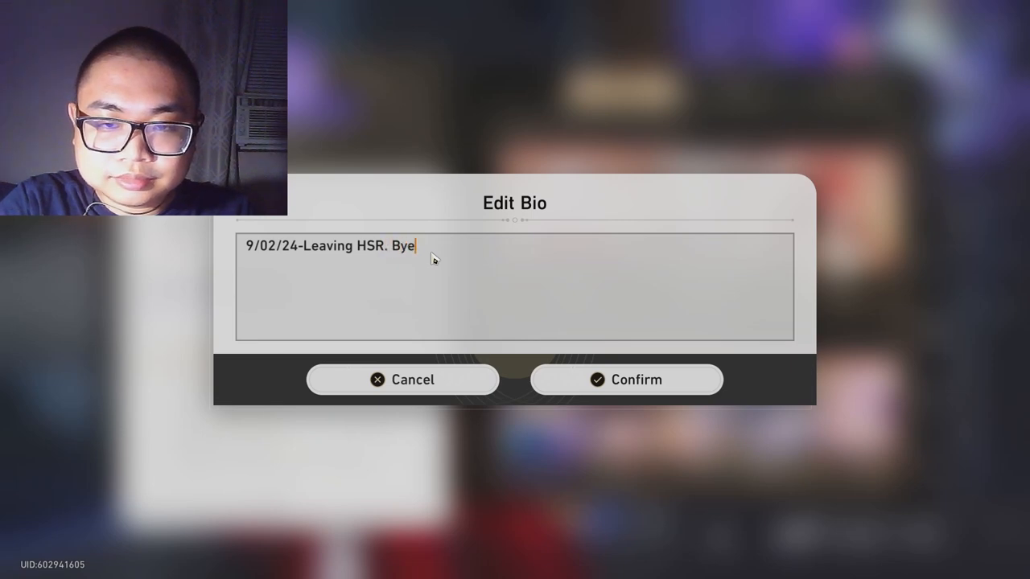
{"action": "type", "text": "Friends. H"}
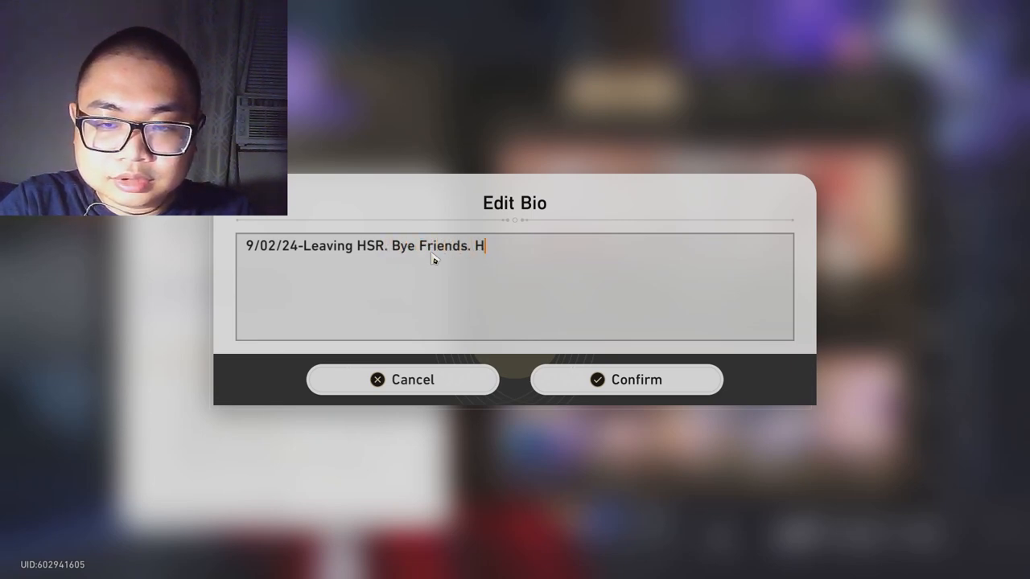
{"action": "type", "text": "ad fun!"}
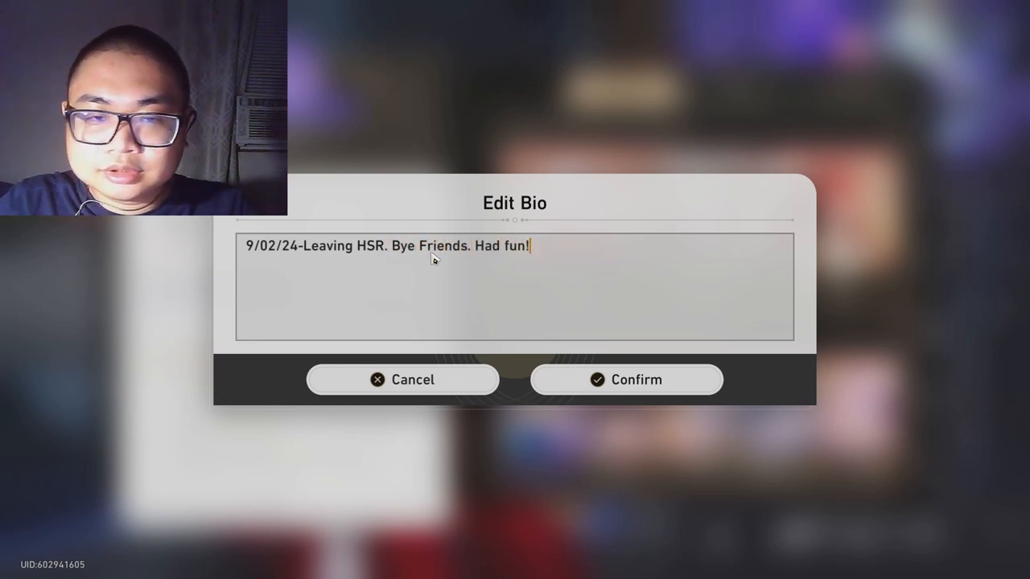
{"action": "left_click", "coordinate": [628, 380]}
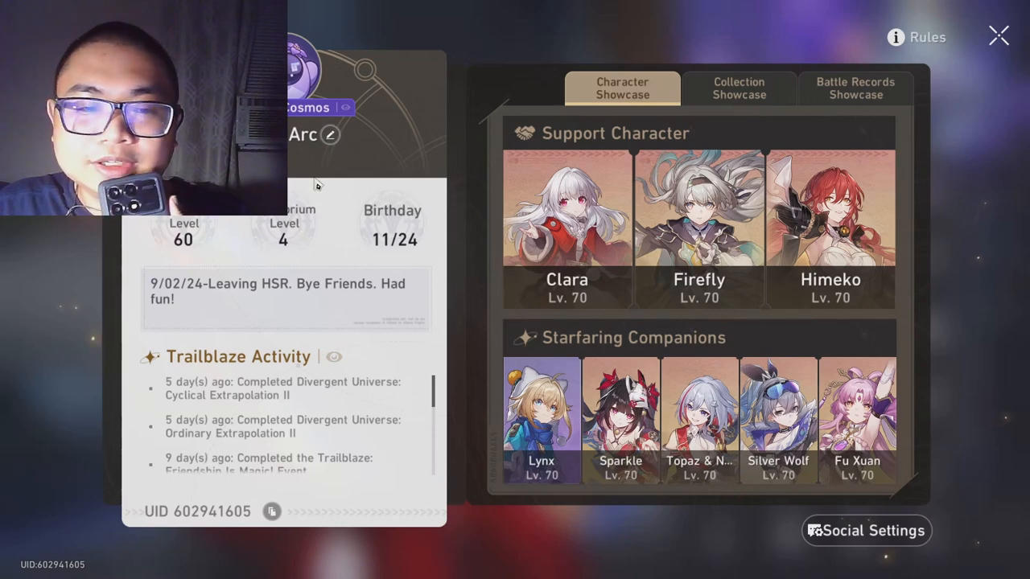
{"action": "mouse_move", "coordinate": [315, 337]}
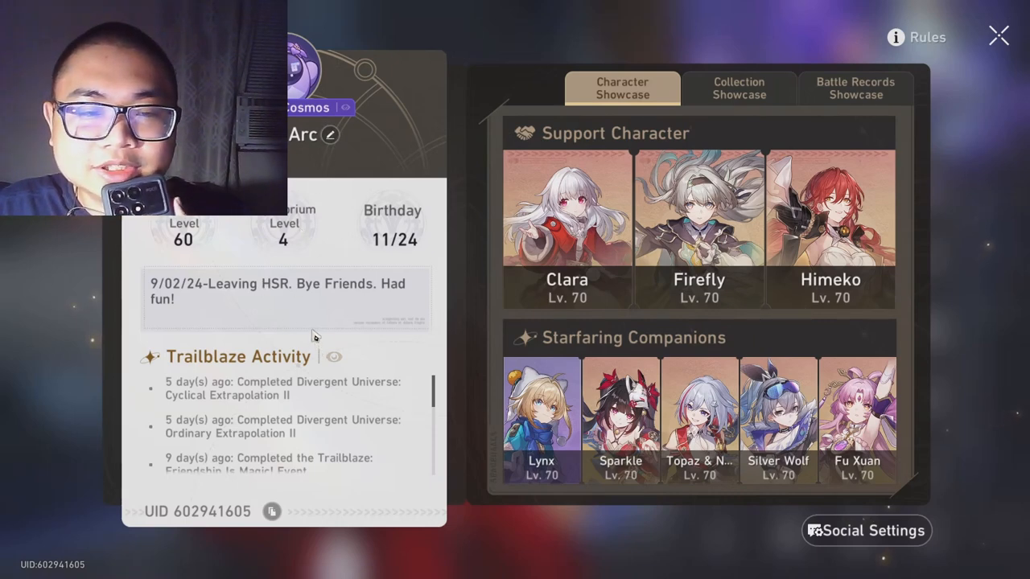
{"action": "mouse_move", "coordinate": [333, 304]}
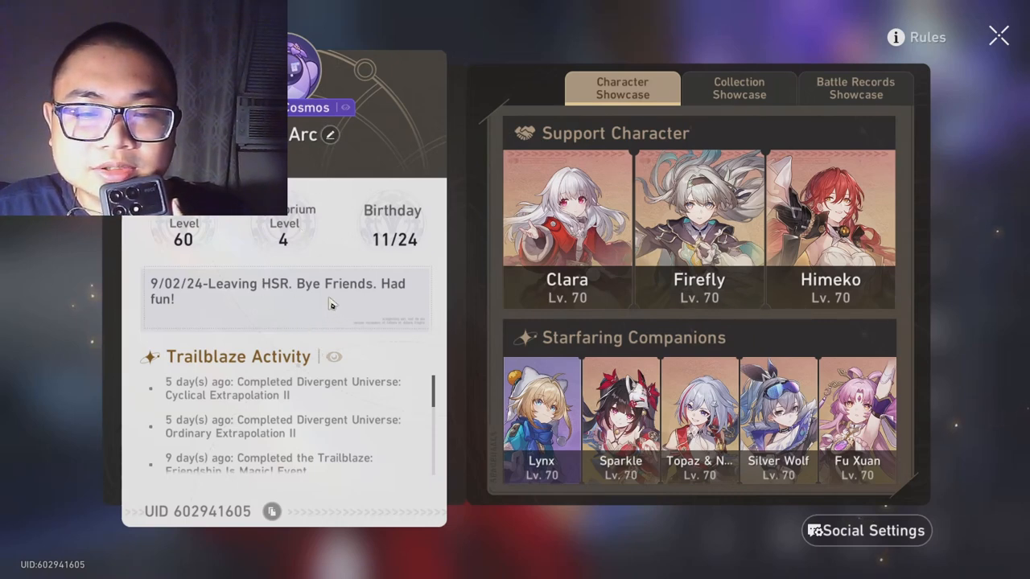
Choose the Trailblazer — Welcome portrait as the profile picture.
{"action": "left_click", "coordinate": [330, 135]}
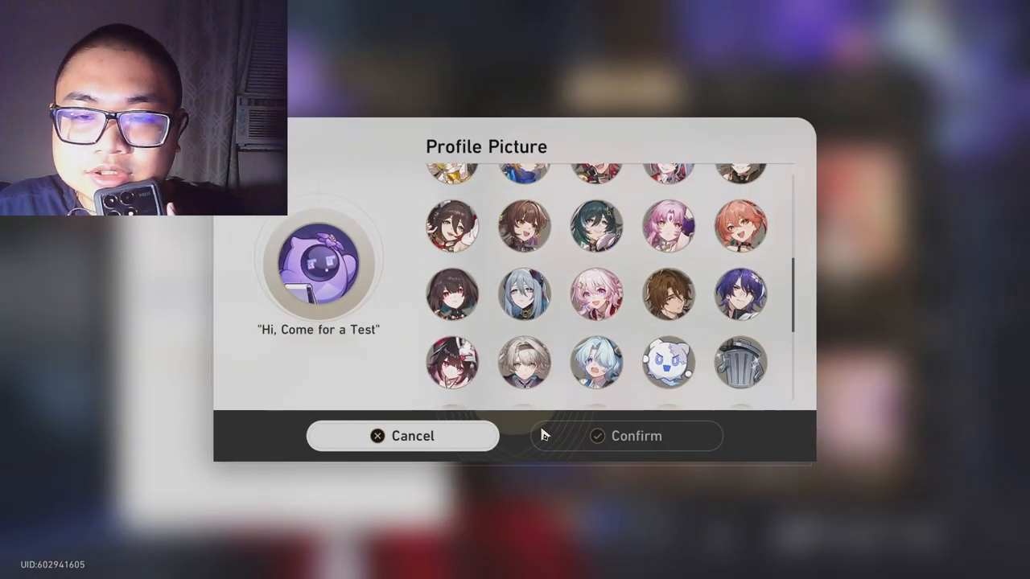
{"action": "scroll", "scroll_direction": "up", "scroll_amount": 3}
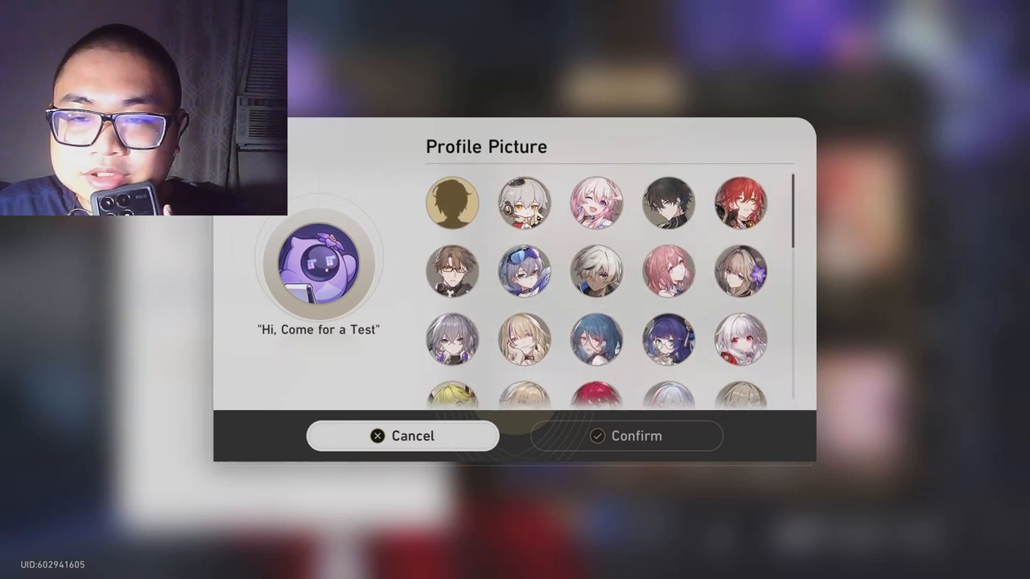
{"action": "left_click", "coordinate": [525, 202]}
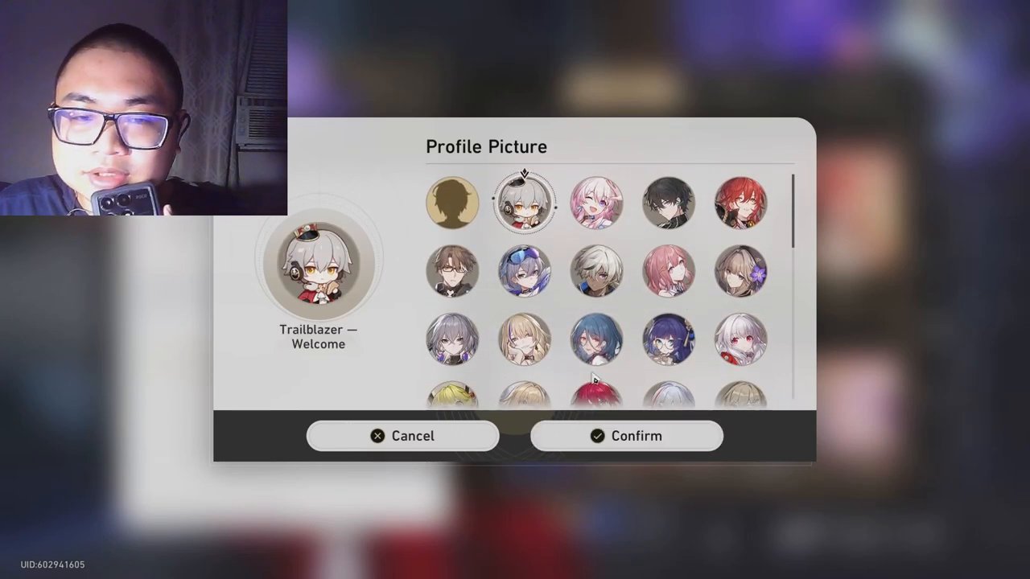
{"action": "scroll", "scroll_direction": "down", "scroll_amount": 3}
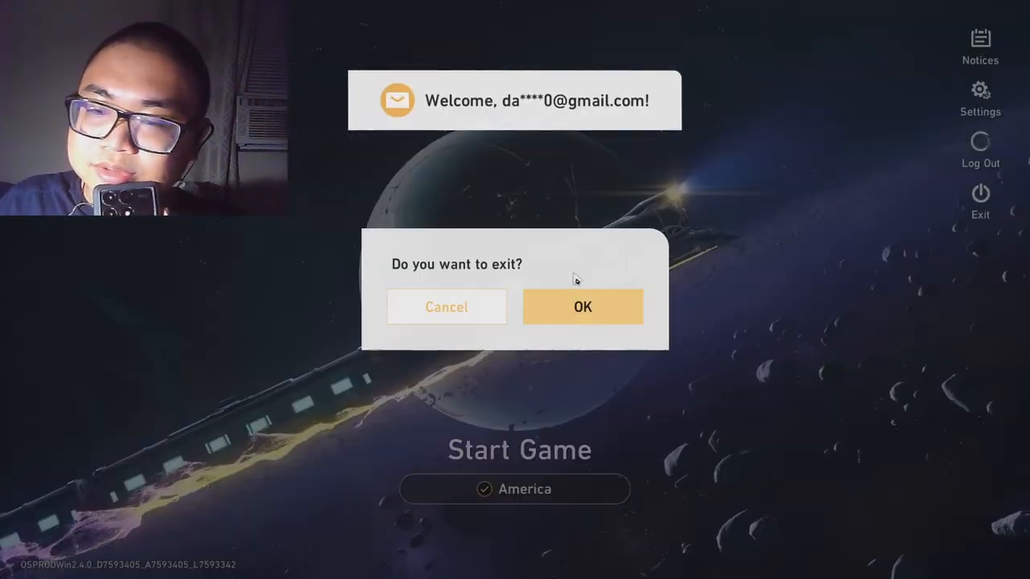
Confirm quitting the game and switch to the Picker Wheel browser tab.
{"action": "left_click", "coordinate": [583, 305]}
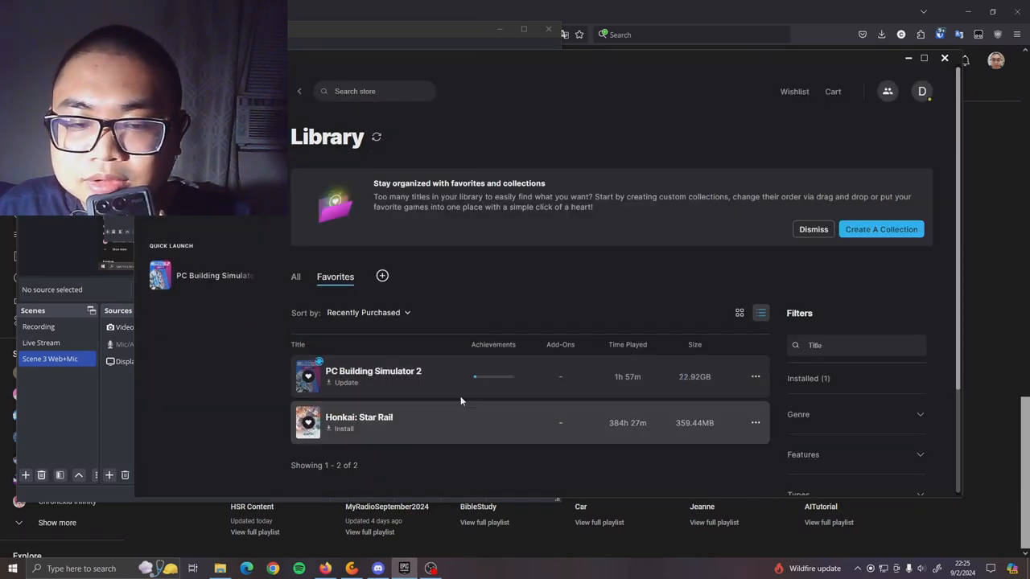
{"action": "left_click", "coordinate": [754, 376]}
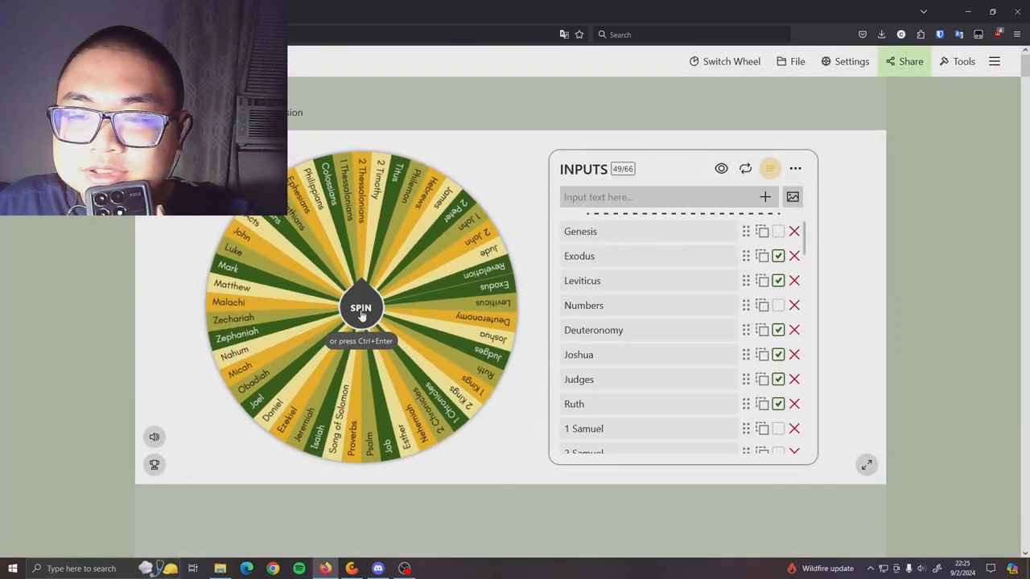
Spin the Bible-book wheel five times until it lands on Ephesians, then start a new tab.
{"action": "left_click", "coordinate": [360, 308]}
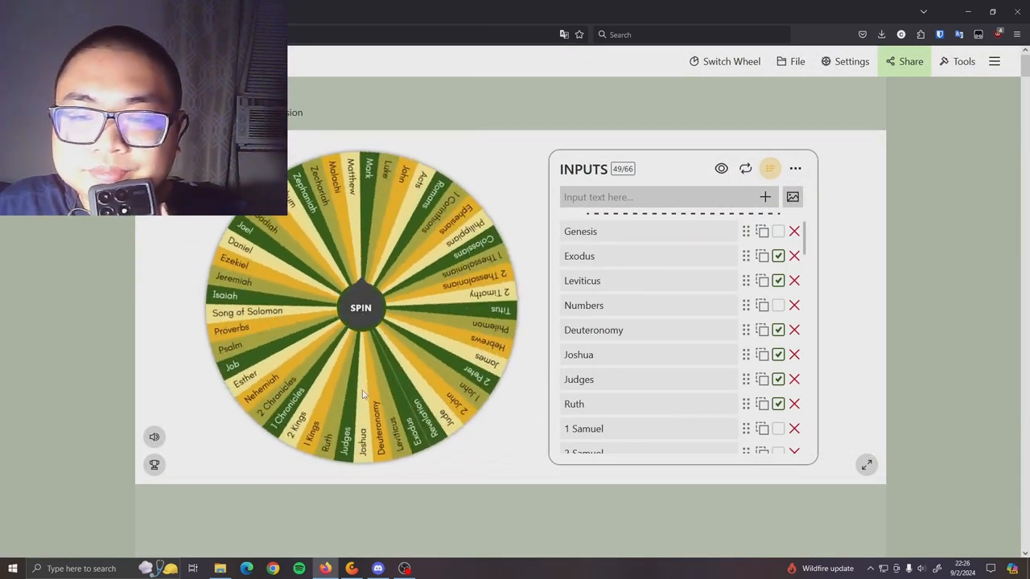
{"action": "left_click", "coordinate": [361, 307]}
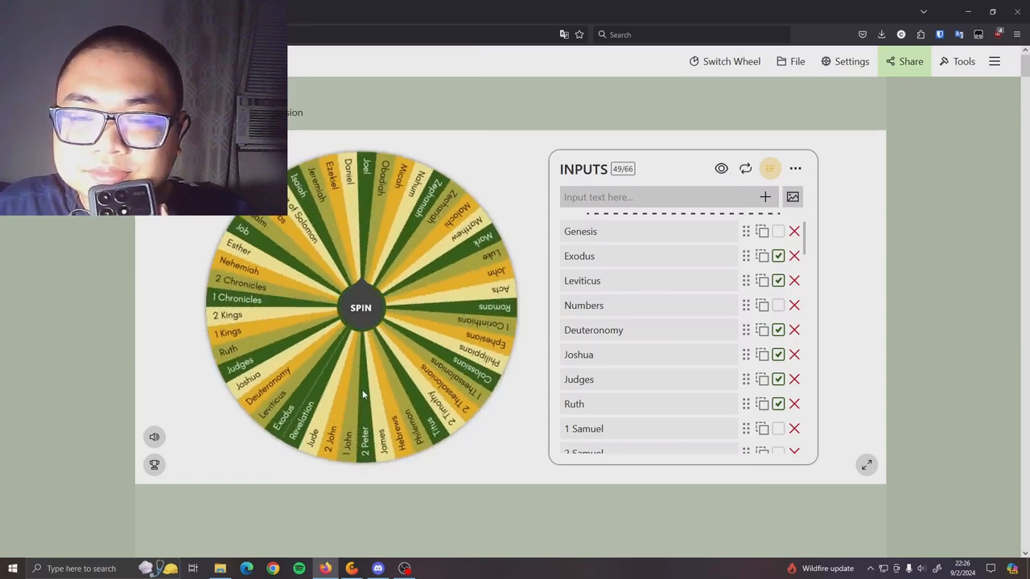
{"action": "left_click", "coordinate": [361, 307]}
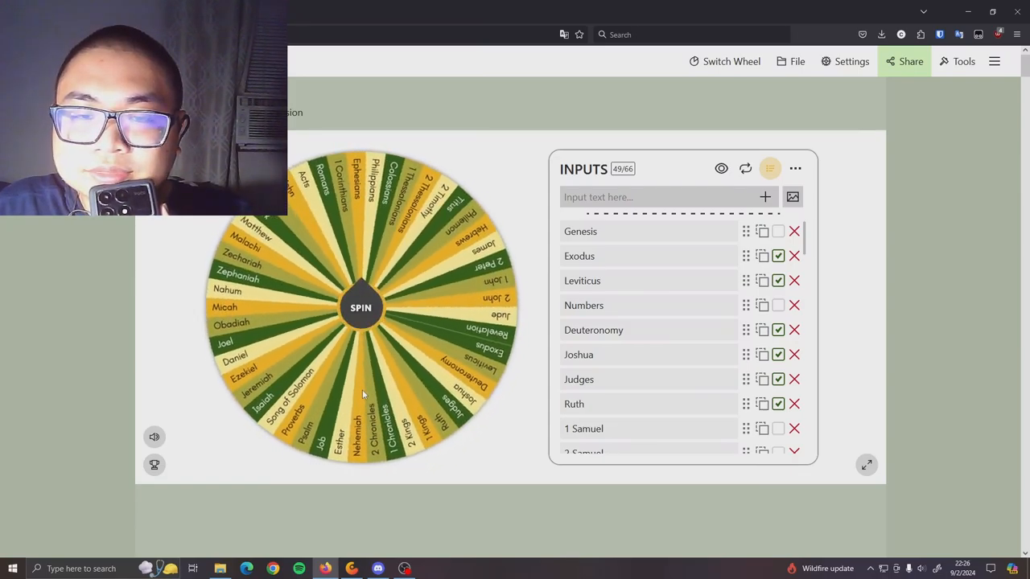
{"action": "left_click", "coordinate": [360, 307]}
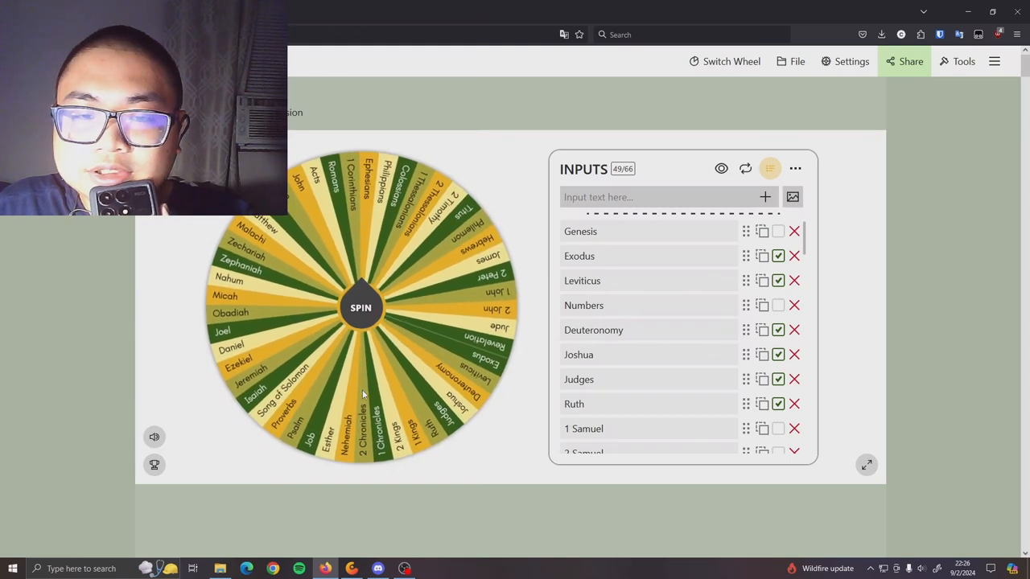
{"action": "left_click", "coordinate": [360, 308]}
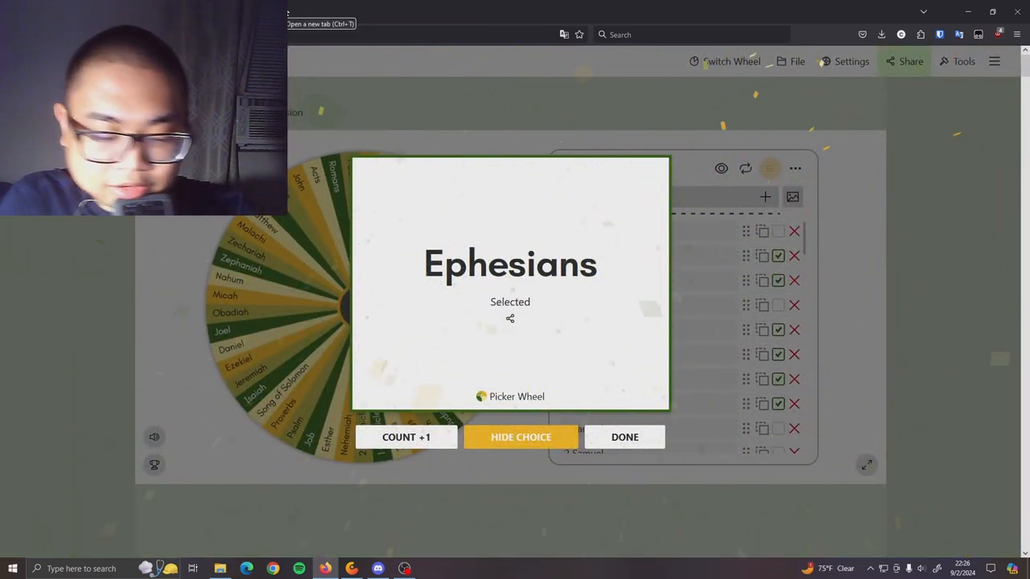
{"action": "left_click", "coordinate": [396, 12]}
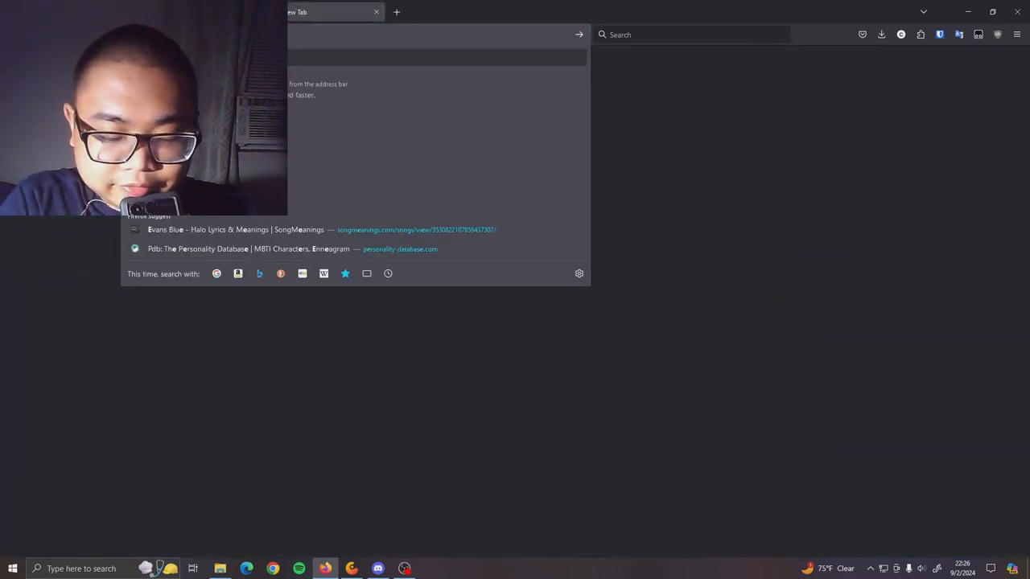
Search for Ephesians and reach the Bible Gateway Ephesians 1 NLT page.
{"action": "type", "text": "Ephesians 1&version=NLT"}
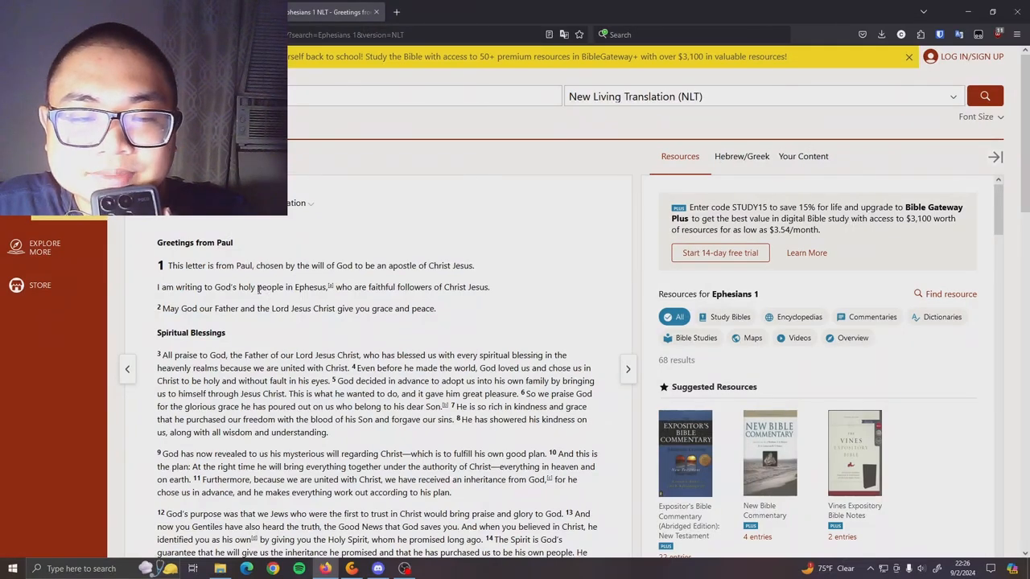
Highlight each phrase of Ephesians 1:12–14, from the Gentiles hearing the Good News to the inheritance promise.
{"action": "scroll", "scroll_direction": "down", "scroll_amount": 3}
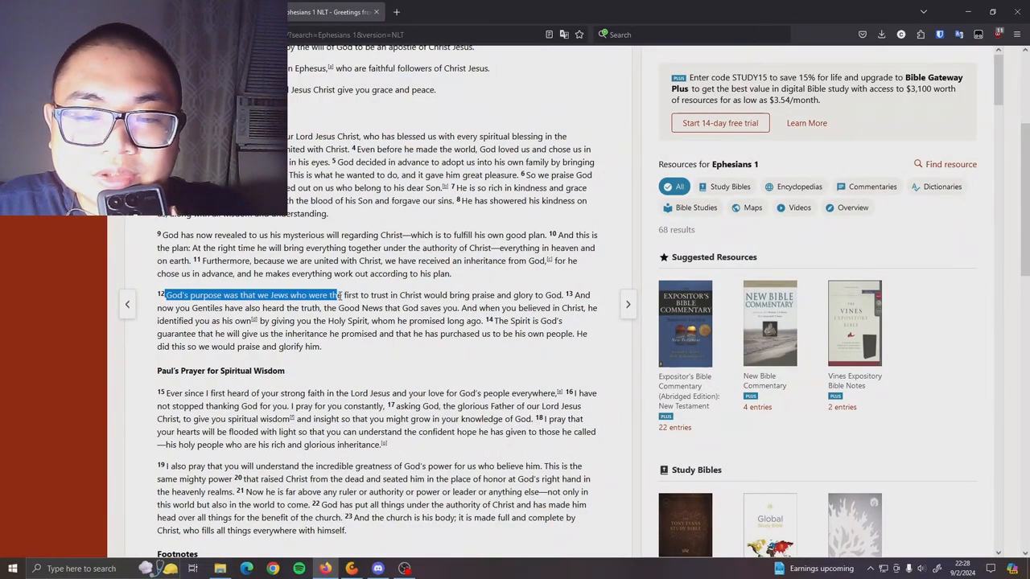
{"action": "left_click_drag", "start_coordinate": [338, 296], "coordinate": [528, 296]}
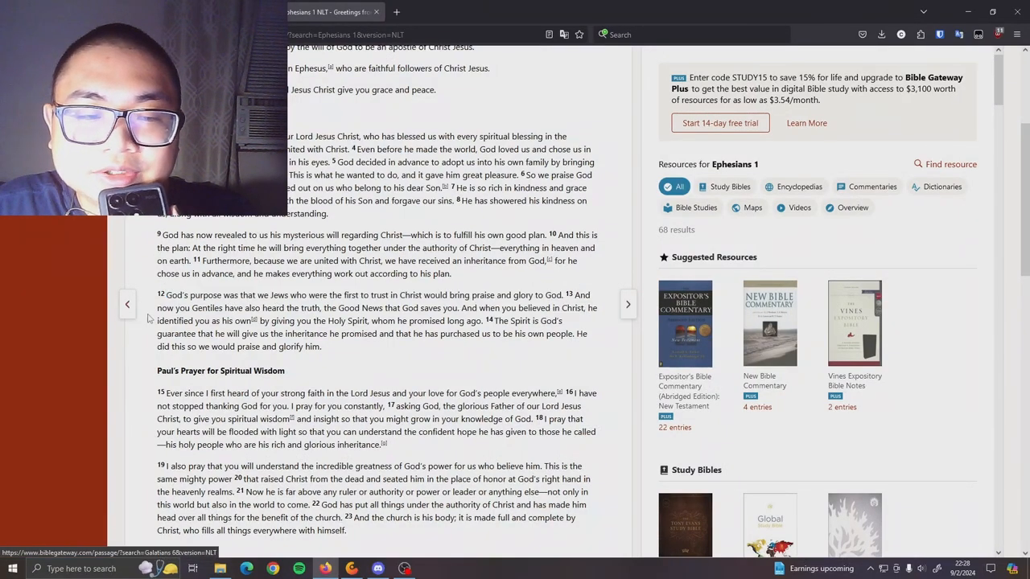
{"action": "left_click_drag", "start_coordinate": [158, 307], "coordinate": [378, 307]}
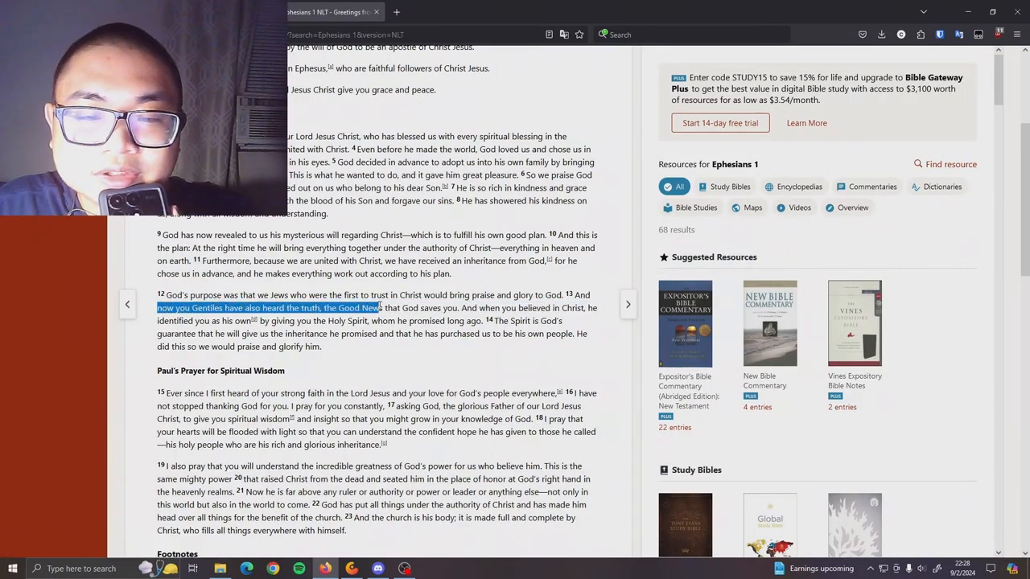
{"action": "left_click_drag", "start_coordinate": [378, 307], "coordinate": [454, 307]}
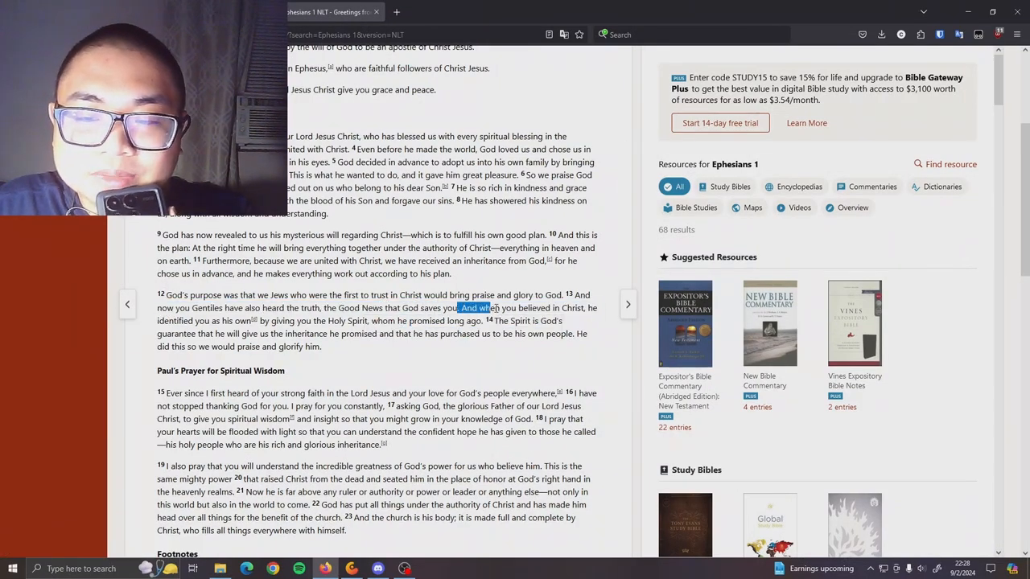
{"action": "left_click_drag", "start_coordinate": [457, 307], "coordinate": [250, 321]}
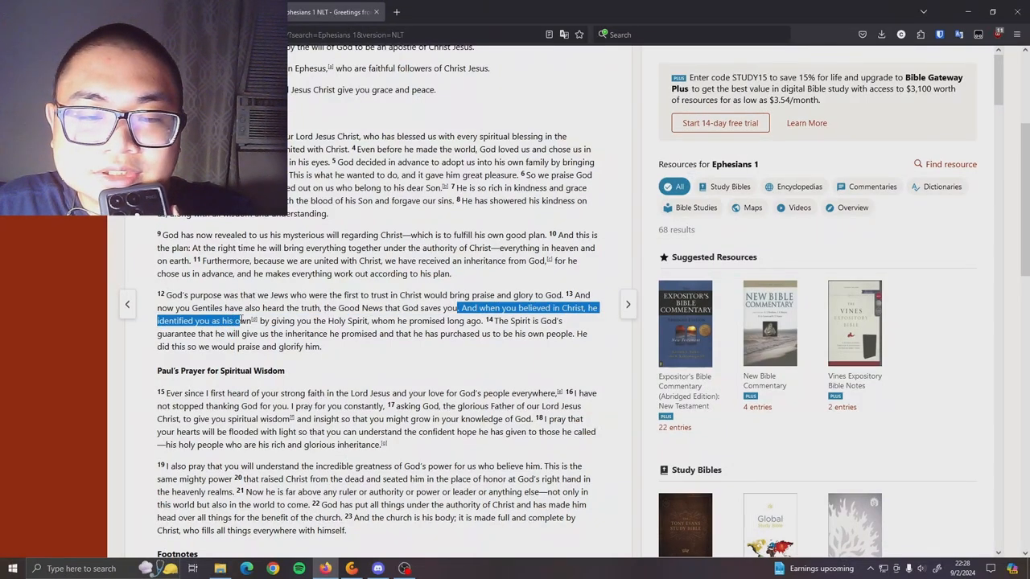
{"action": "left_click_drag", "start_coordinate": [240, 320], "coordinate": [395, 320]}
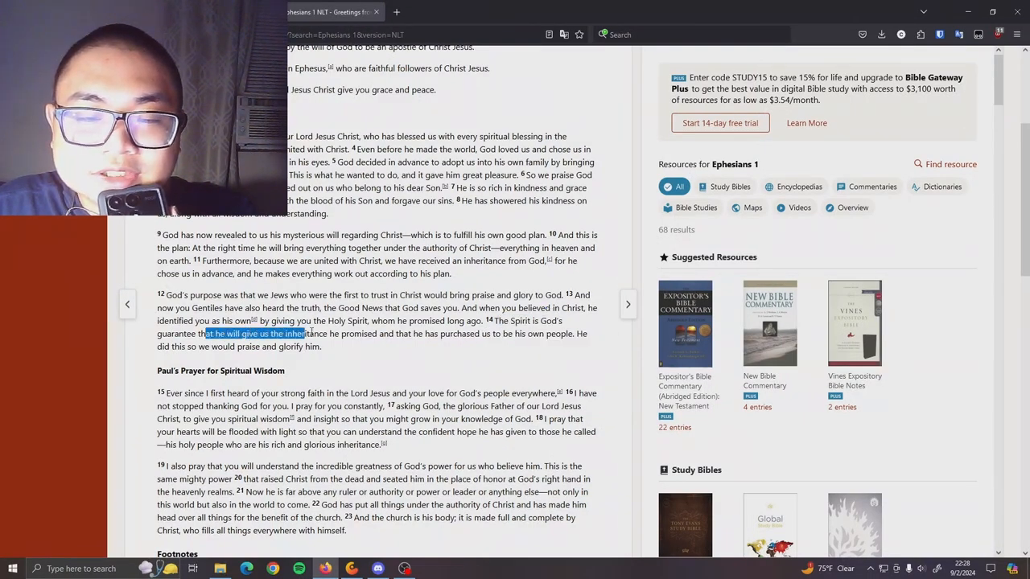
{"action": "left_click_drag", "start_coordinate": [309, 334], "coordinate": [486, 333]}
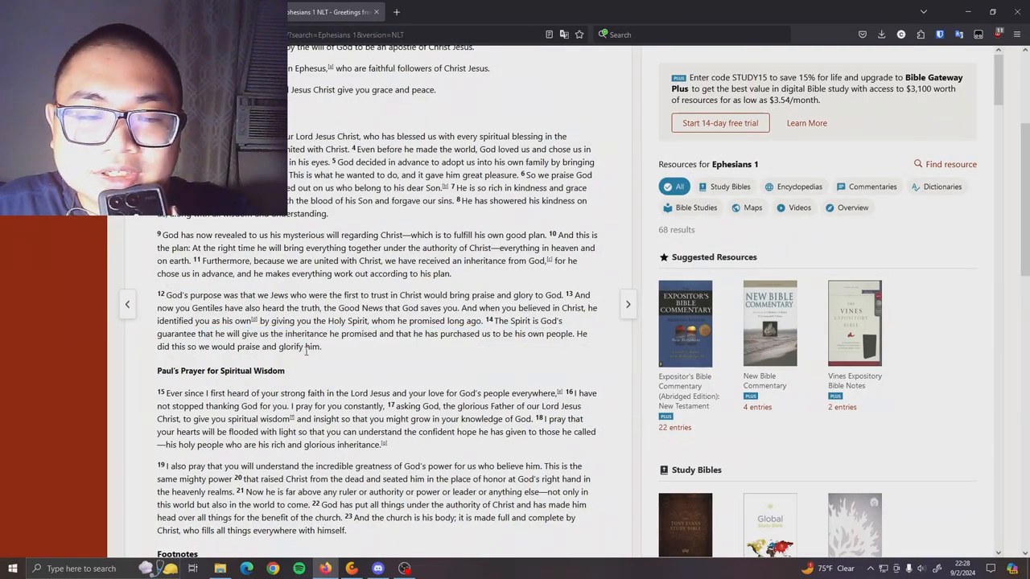
{"action": "left_click_drag", "start_coordinate": [158, 347], "coordinate": [293, 347]}
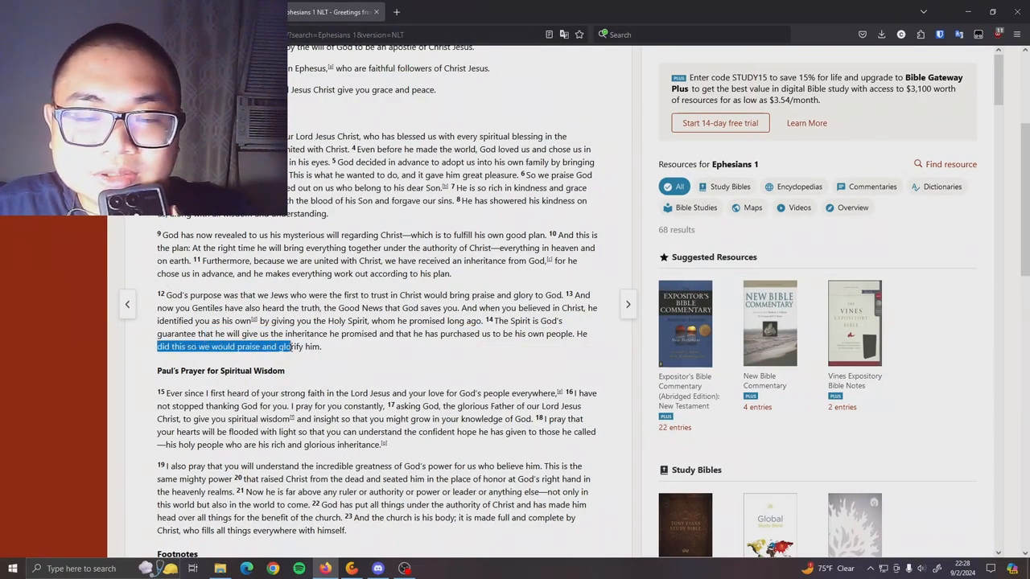
Highlight Ephesians 1:15–18, from faith and love through the confident hope.
{"action": "scroll", "scroll_direction": "down", "scroll_amount": 3}
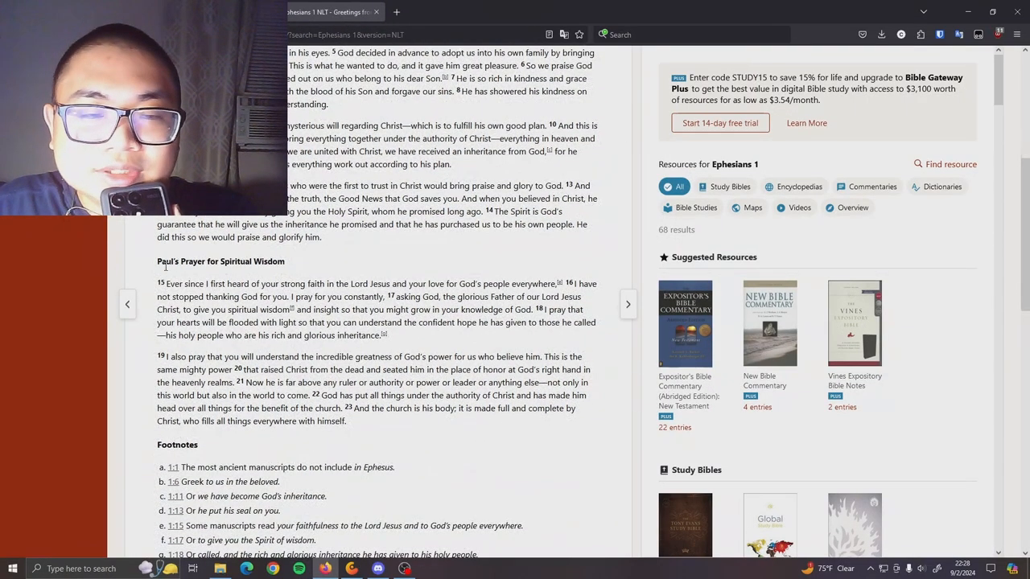
{"action": "double_click", "coordinate": [217, 261]}
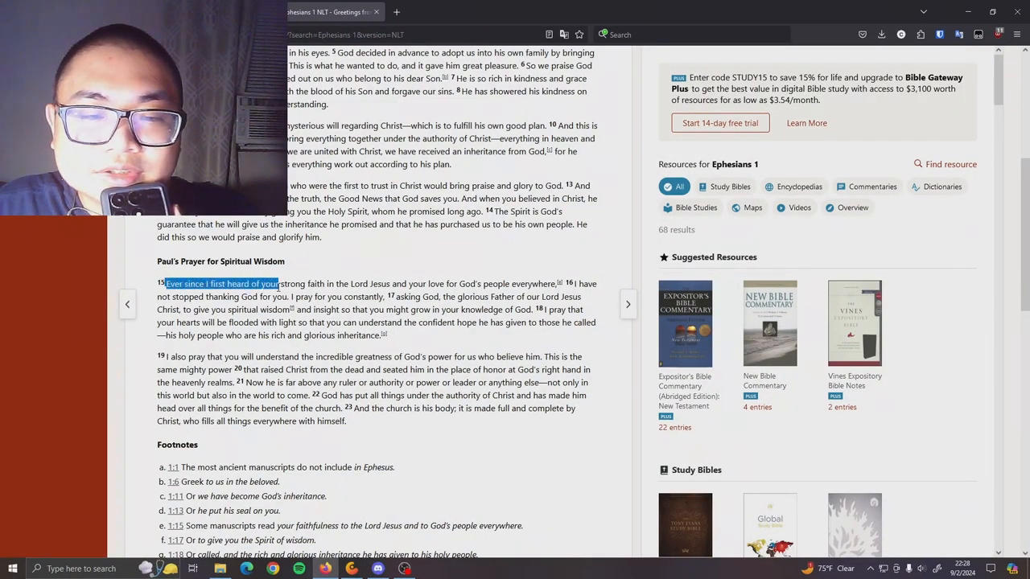
{"action": "left_click_drag", "start_coordinate": [277, 283], "coordinate": [451, 283]}
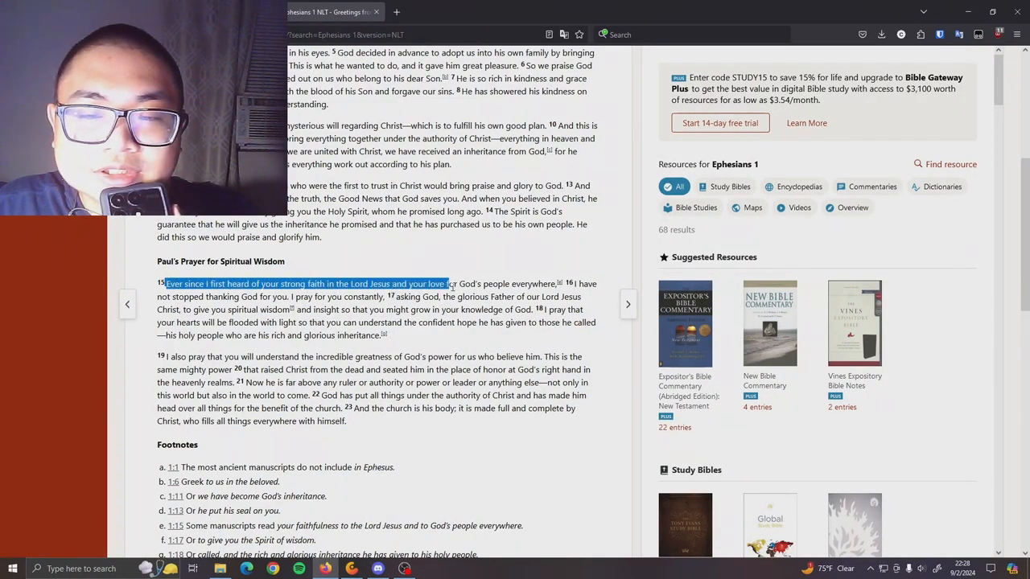
{"action": "left_click_drag", "start_coordinate": [444, 284], "coordinate": [296, 296]}
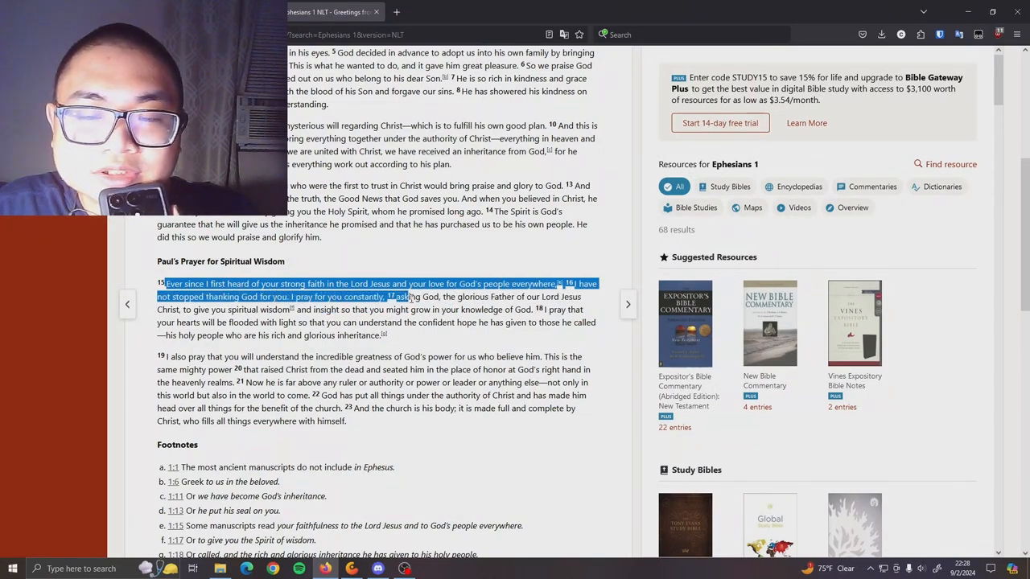
{"action": "left_click_drag", "start_coordinate": [399, 296], "coordinate": [502, 309]}
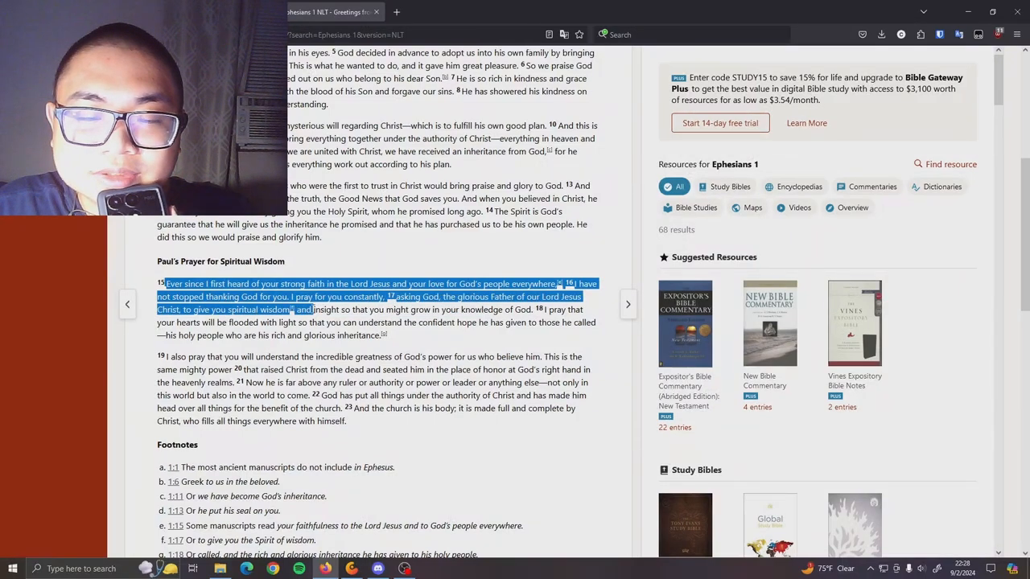
{"action": "left_click_drag", "start_coordinate": [314, 308], "coordinate": [448, 309]}
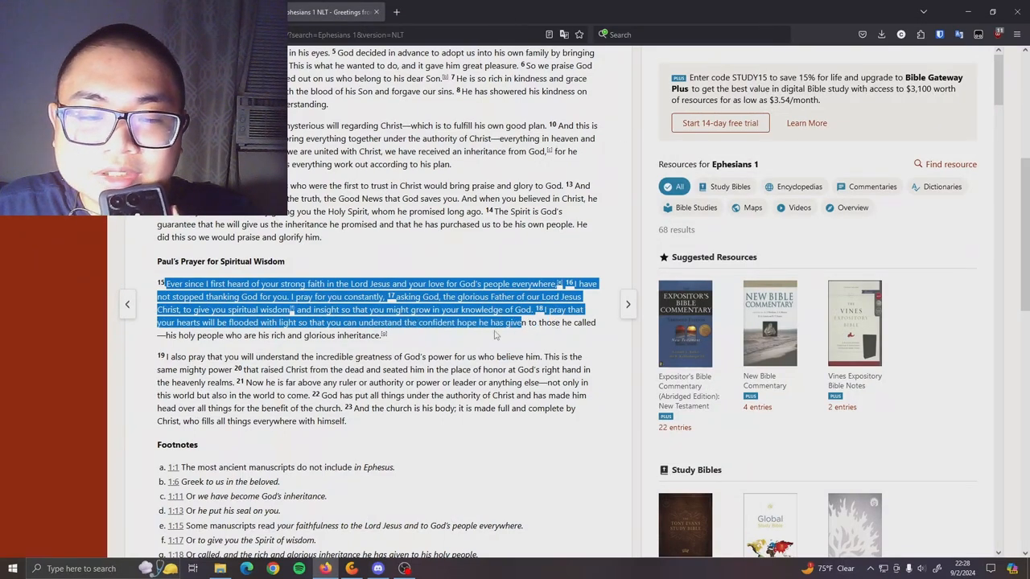
{"action": "left_click_drag", "start_coordinate": [522, 322], "coordinate": [373, 336]}
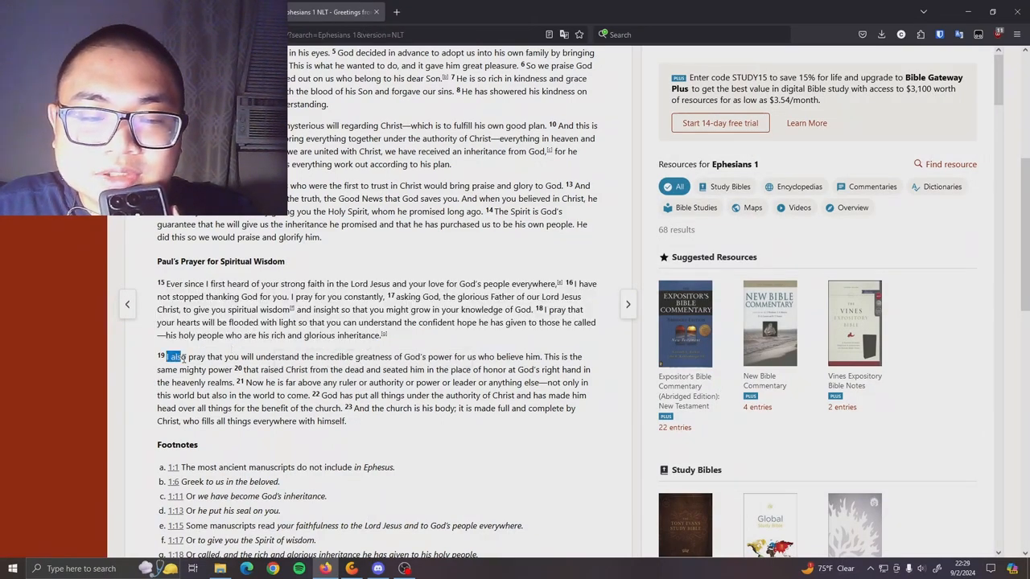
Highlight verses 19–20 through the end of the chapter and move on to Ephesians 2.
{"action": "left_click_drag", "start_coordinate": [169, 358], "coordinate": [390, 357]}
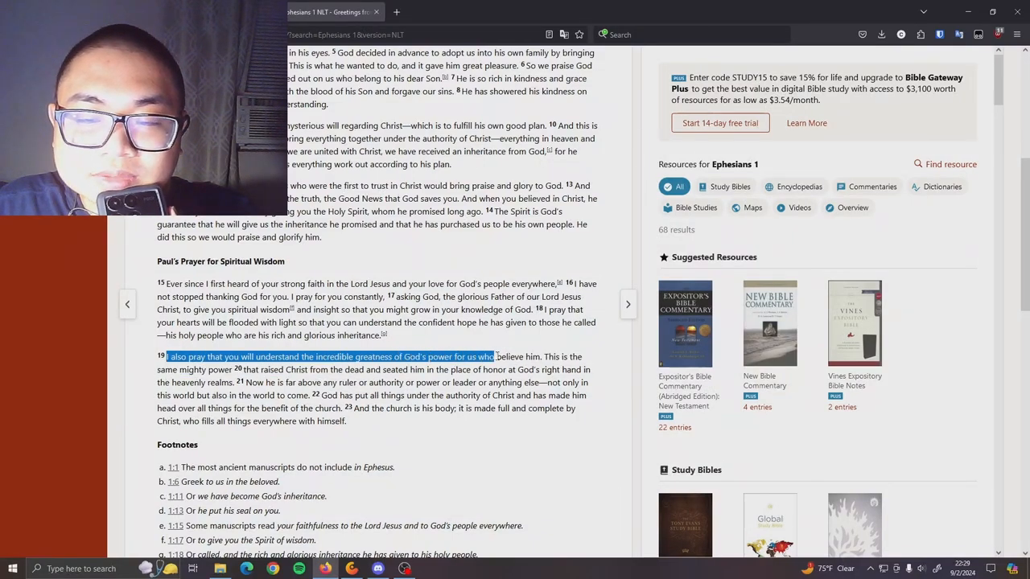
{"action": "left_click_drag", "start_coordinate": [495, 357], "coordinate": [244, 368]}
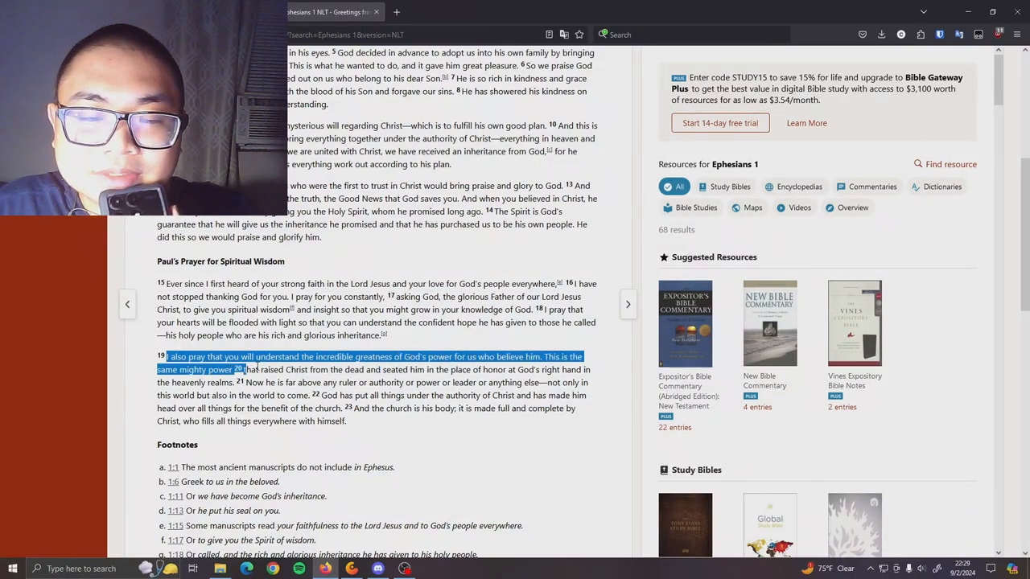
{"action": "left_click_drag", "start_coordinate": [241, 368], "coordinate": [421, 369]}
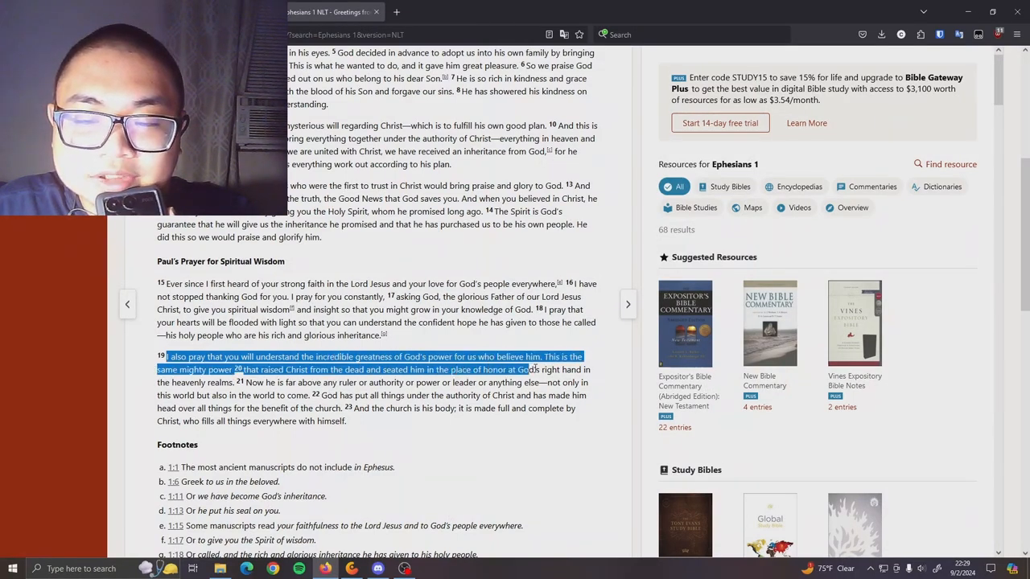
{"action": "left_click_drag", "start_coordinate": [537, 368], "coordinate": [251, 383]}
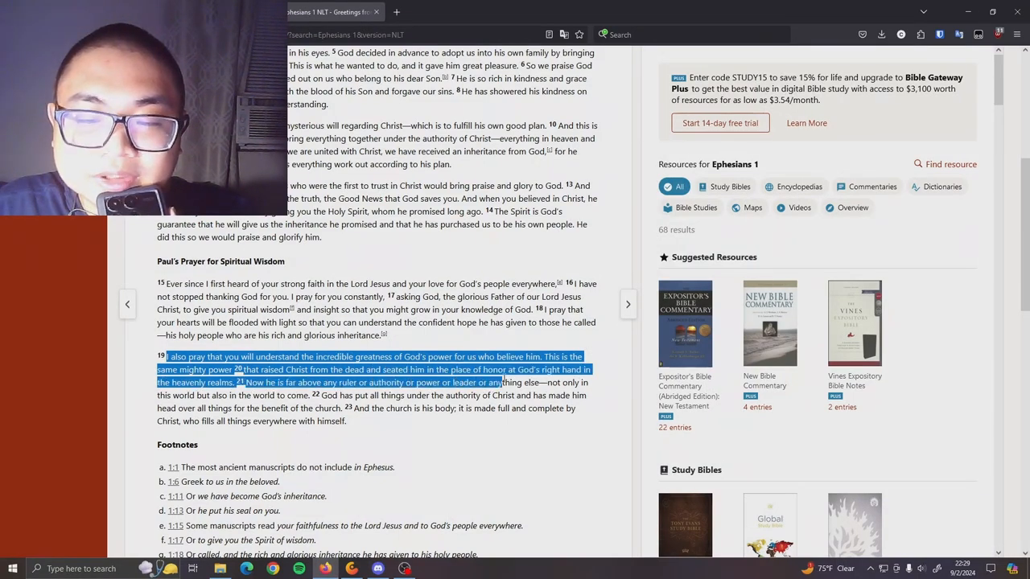
{"action": "left_click_drag", "start_coordinate": [499, 383], "coordinate": [249, 396]}
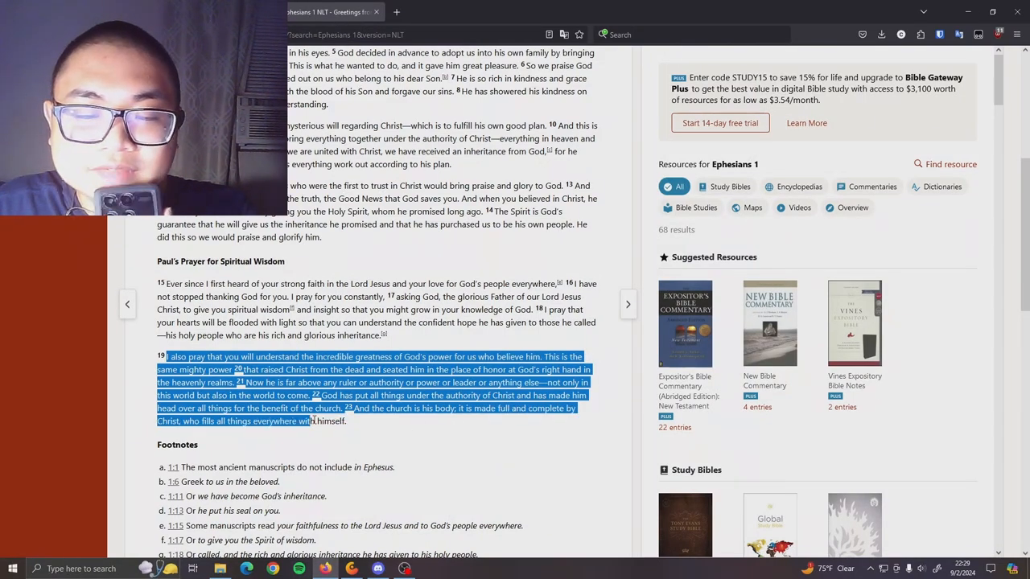
{"action": "scroll", "scroll_direction": "down", "scroll_amount": 3}
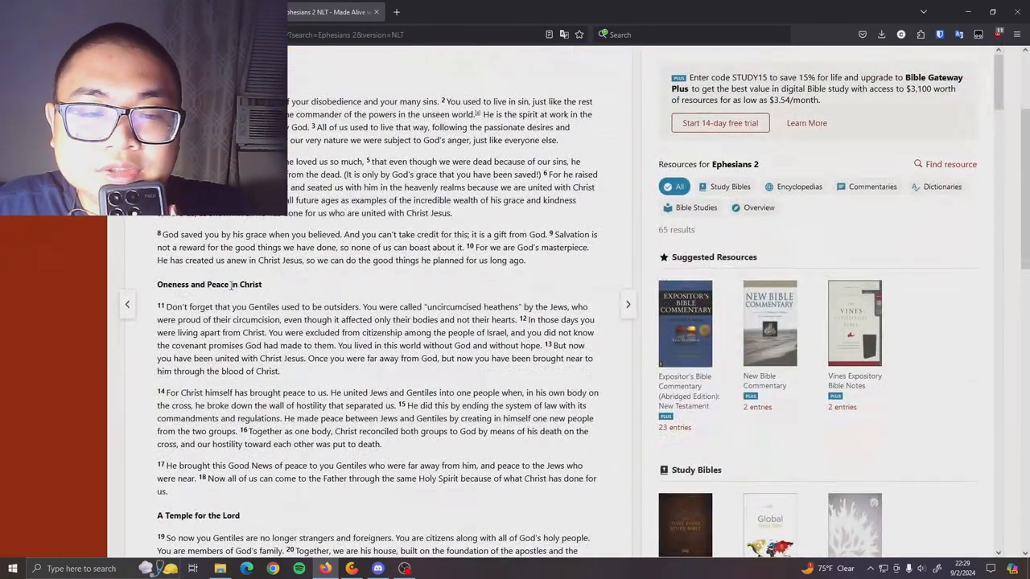
Skim Ephesians 2 through 5, advancing chapter by chapter to Ephesians 6.
{"action": "scroll", "scroll_direction": "down", "scroll_amount": 3}
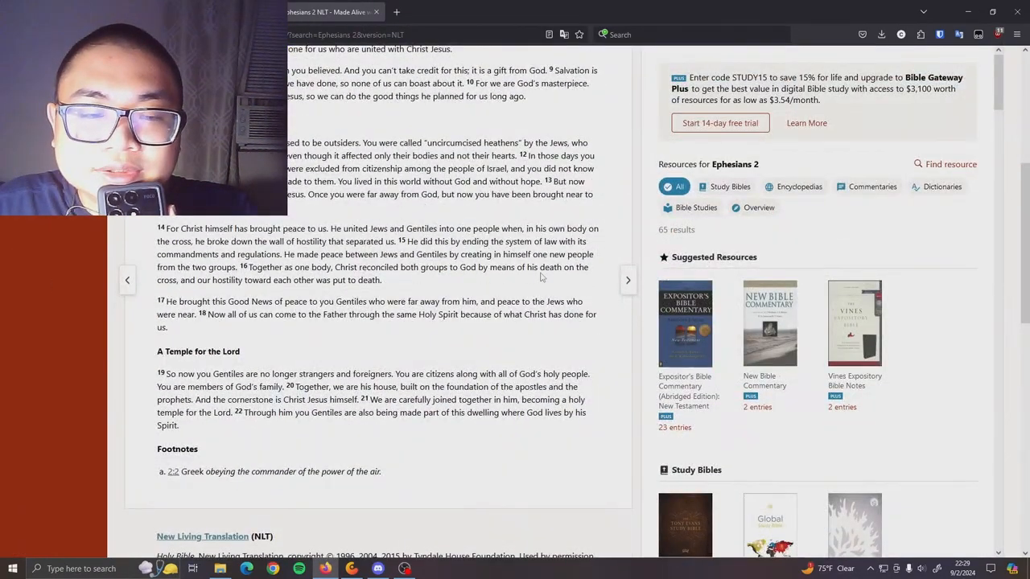
{"action": "left_click", "coordinate": [627, 280]}
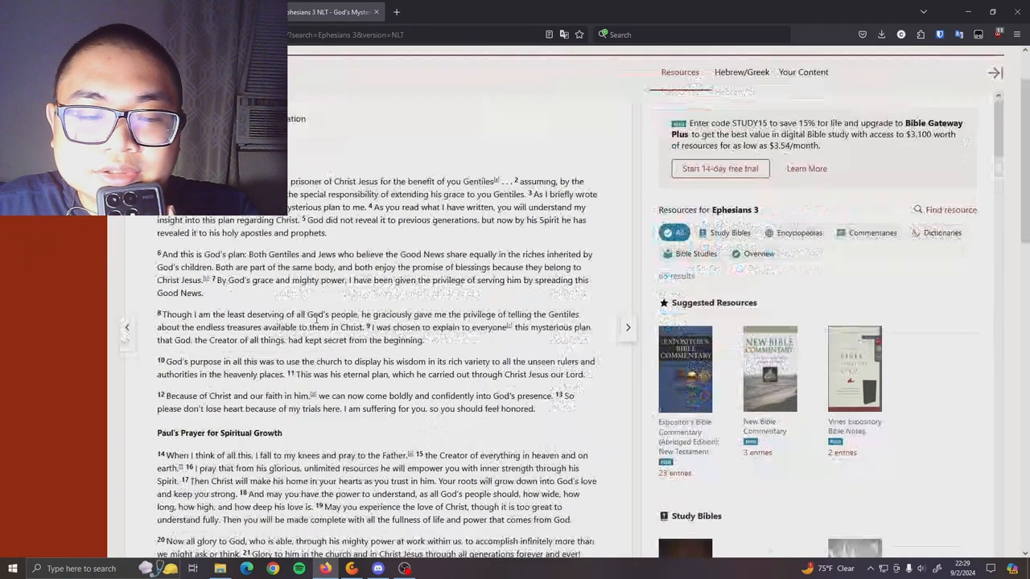
{"action": "scroll", "scroll_direction": "down", "scroll_amount": 3}
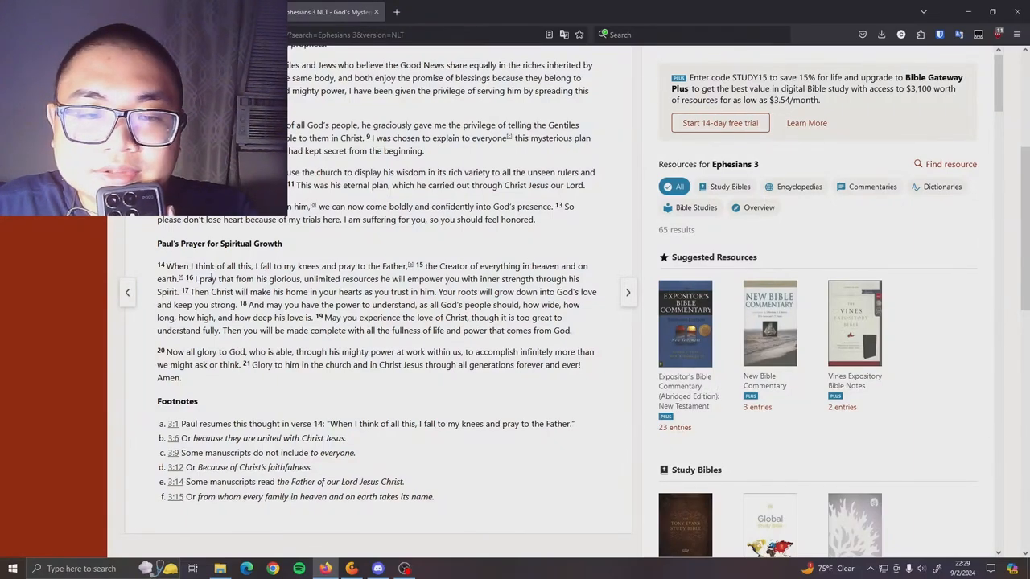
{"action": "left_click", "coordinate": [628, 293]}
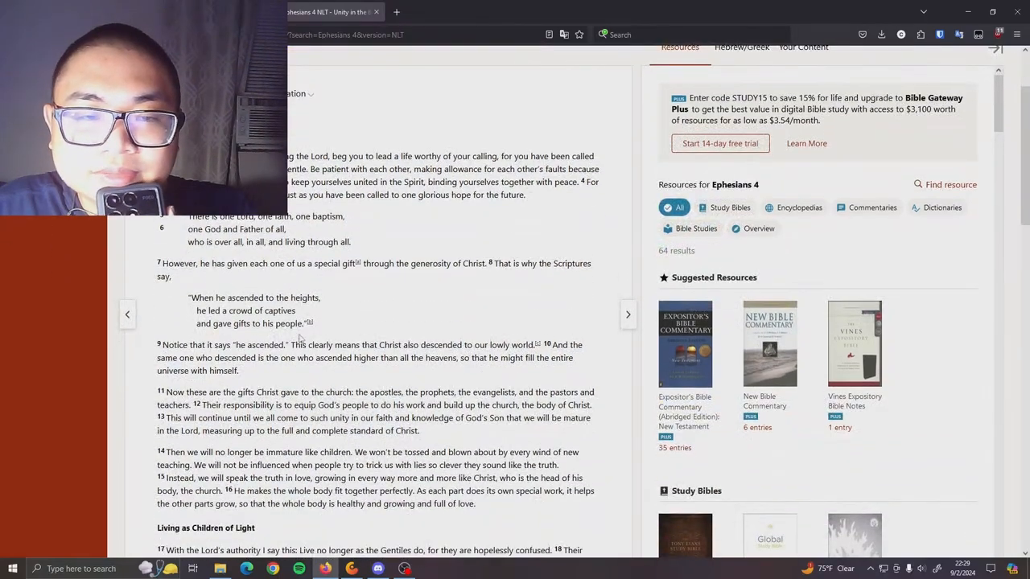
{"action": "scroll", "scroll_direction": "down", "scroll_amount": 3}
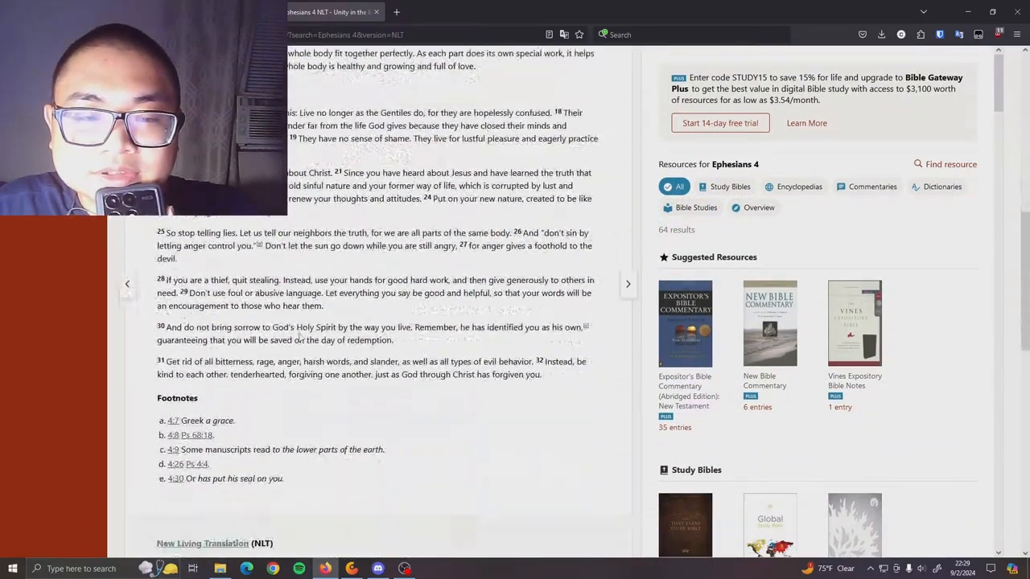
{"action": "left_click", "coordinate": [628, 283]}
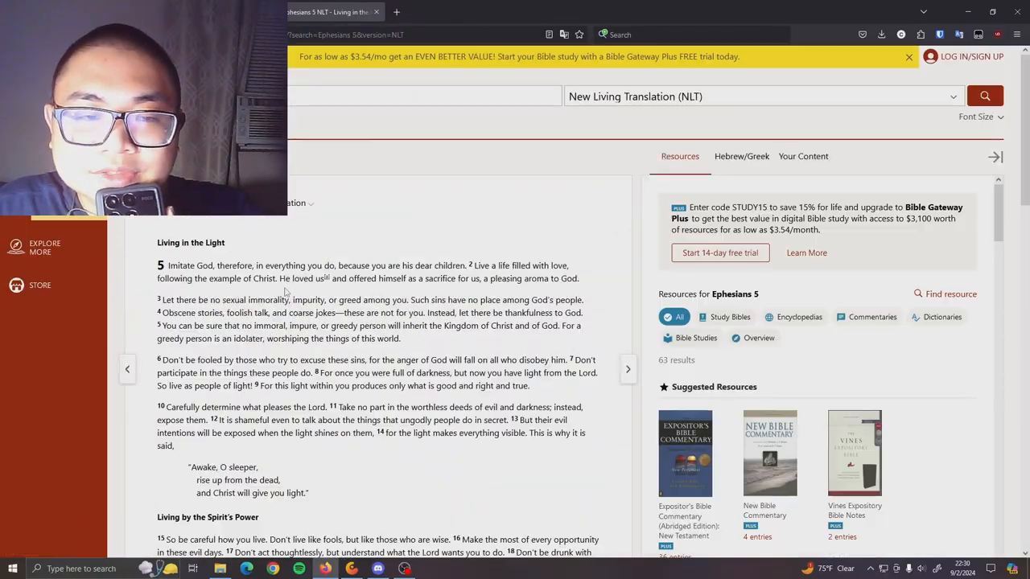
{"action": "scroll", "scroll_direction": "down", "scroll_amount": 3}
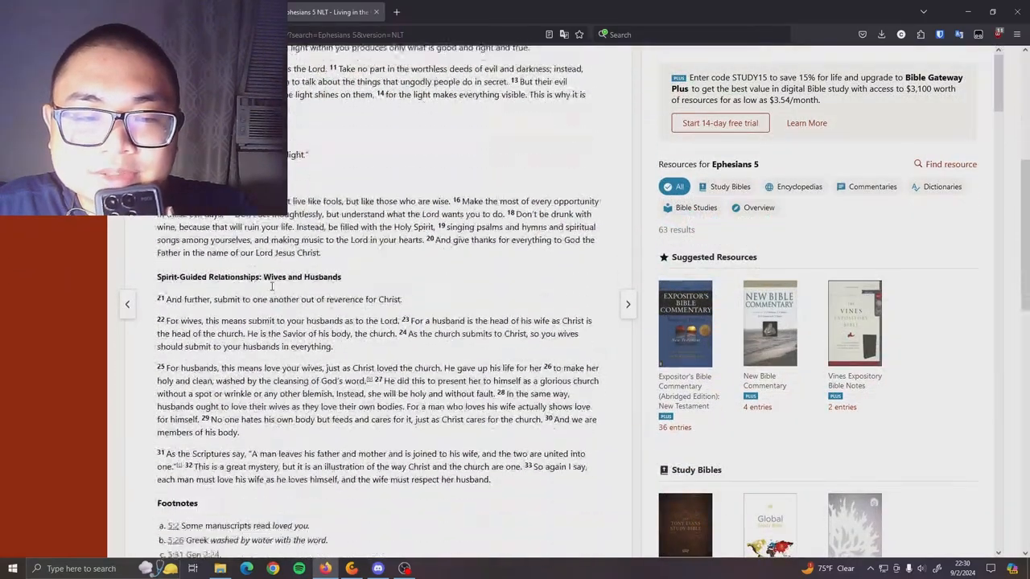
{"action": "scroll", "scroll_direction": "down", "scroll_amount": 3}
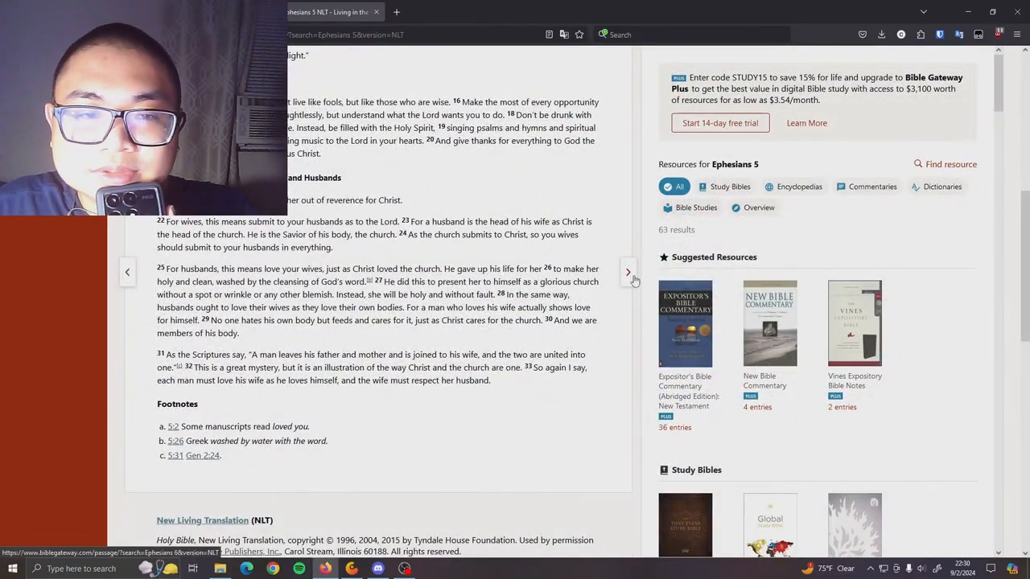
{"action": "left_click", "coordinate": [628, 270]}
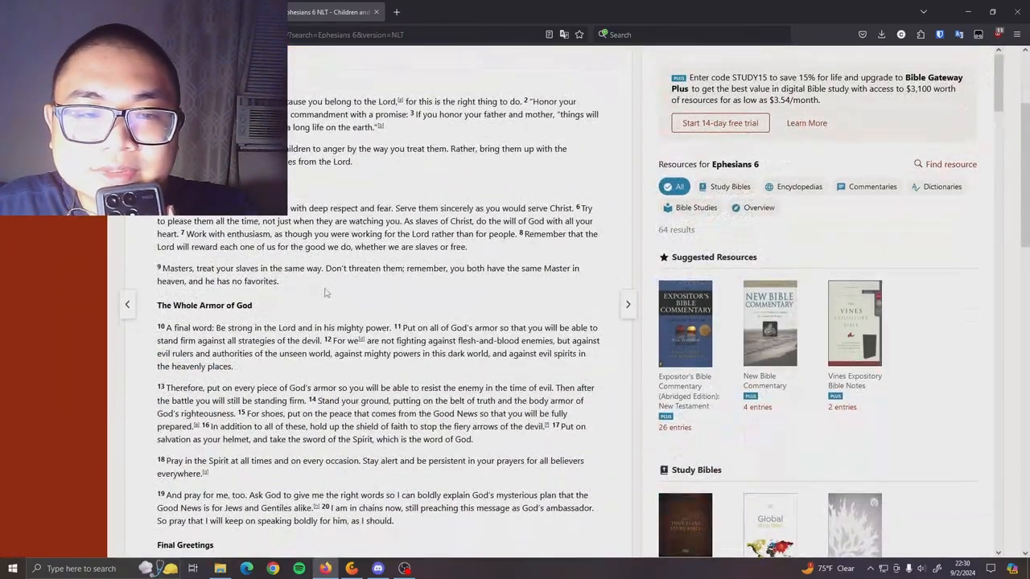
Scroll through Ephesians 6 down to the Final Greetings and footnotes.
{"action": "scroll", "scroll_direction": "down", "scroll_amount": 3}
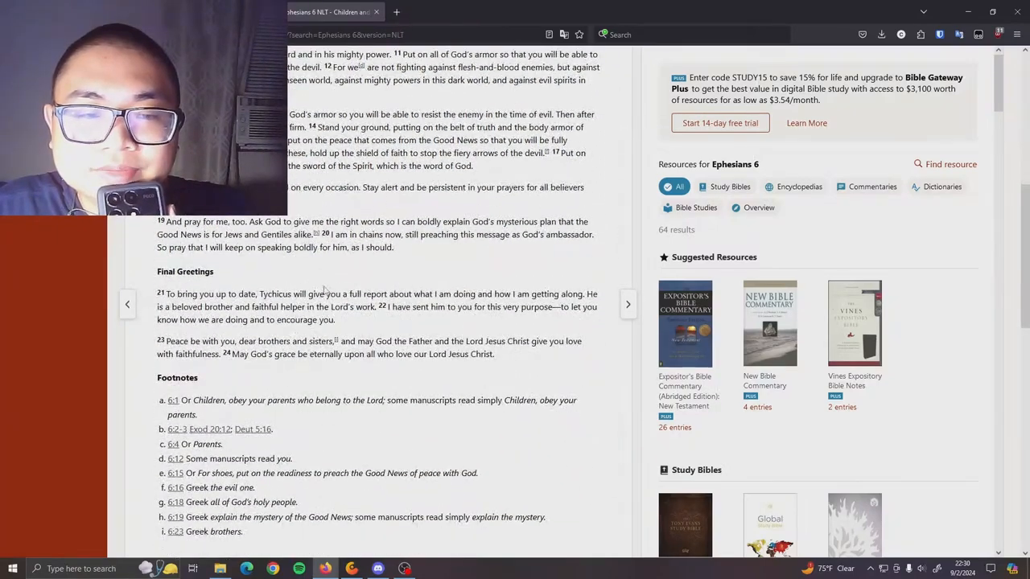
{"action": "scroll", "scroll_direction": "up", "scroll_amount": 3}
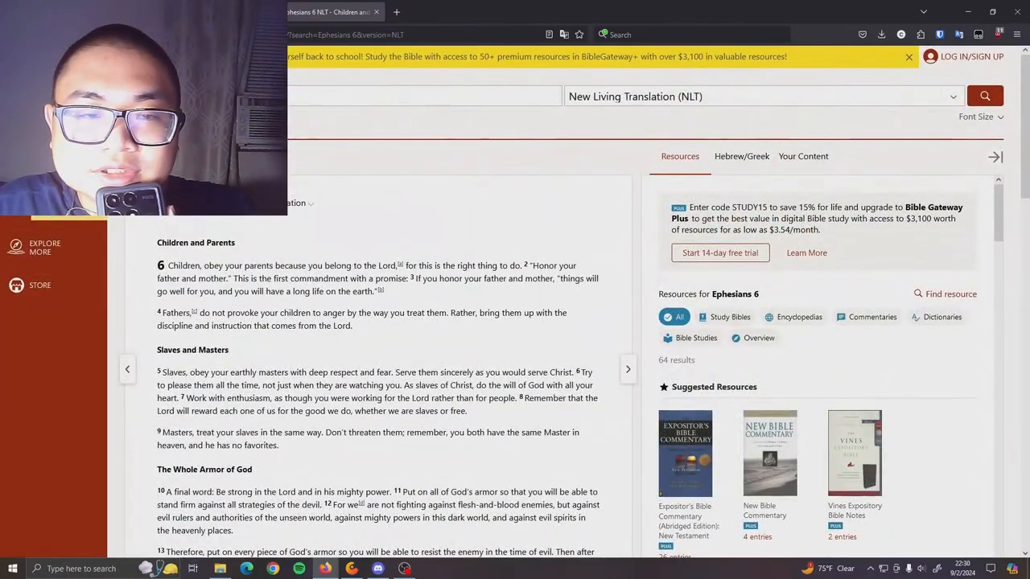
{"action": "scroll", "scroll_direction": "down", "scroll_amount": 3}
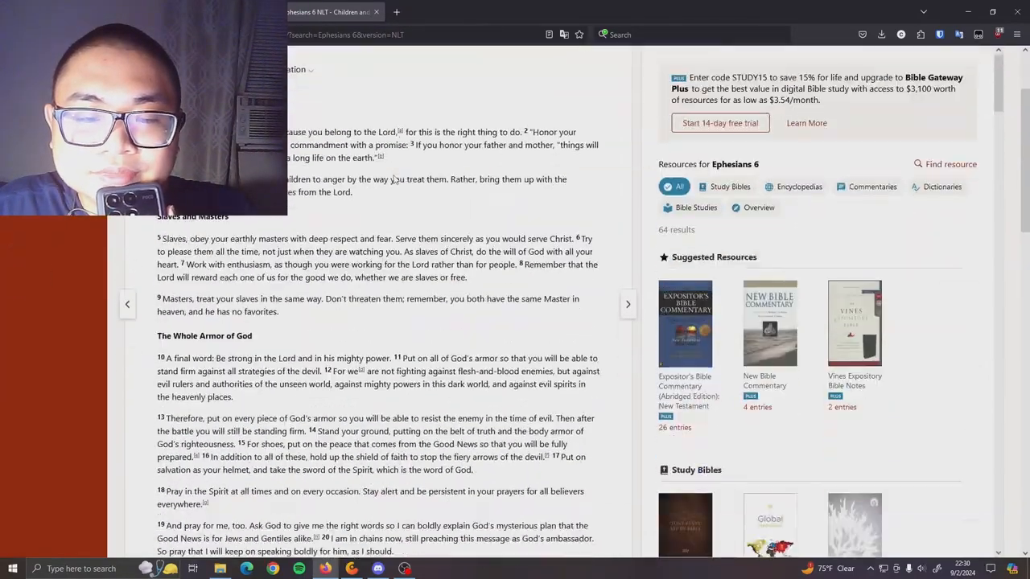
{"action": "scroll", "scroll_direction": "down", "scroll_amount": 3}
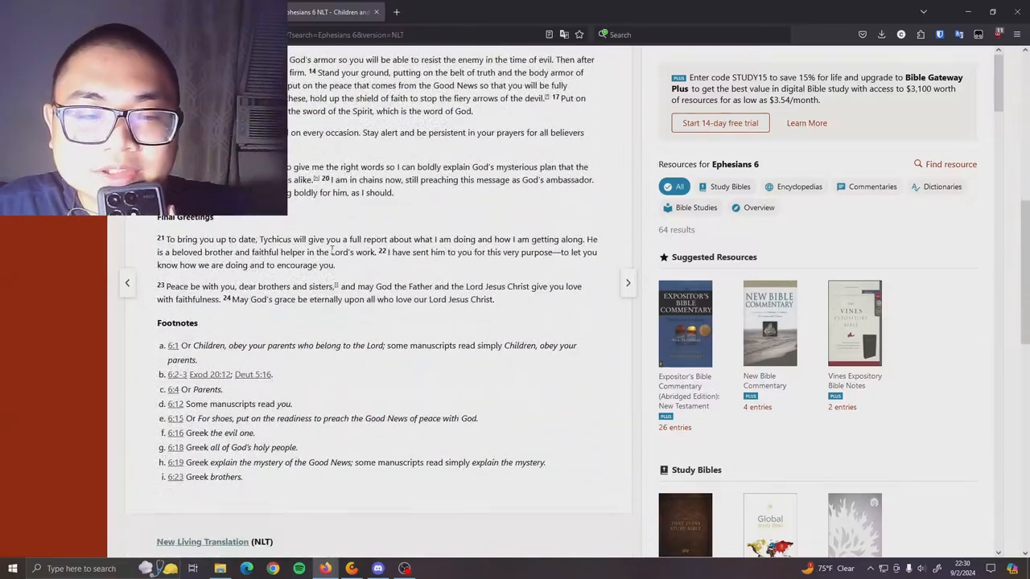
{"action": "scroll", "scroll_direction": "down", "scroll_amount": 3}
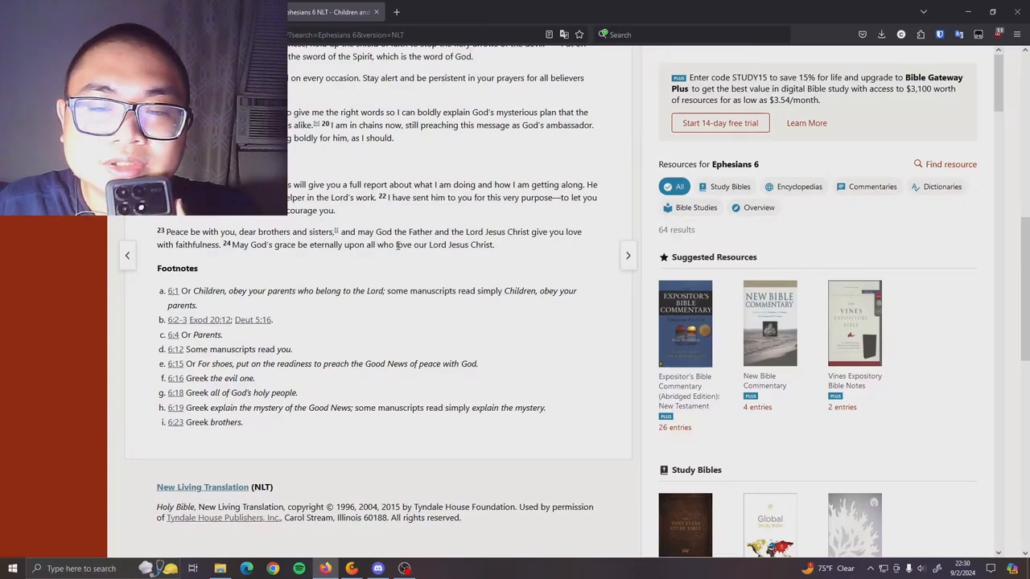
{"action": "scroll", "scroll_direction": "down", "scroll_amount": 3}
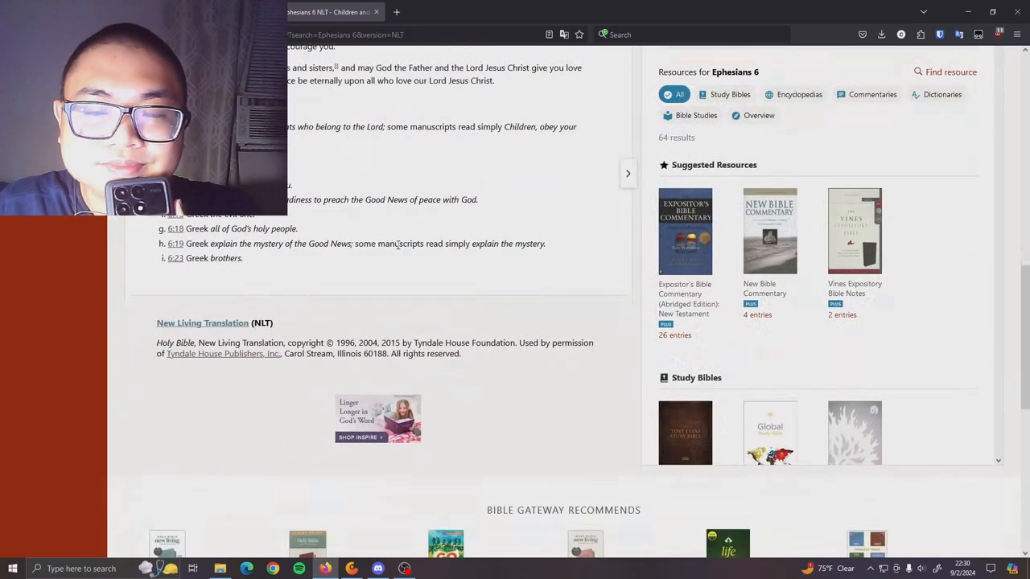